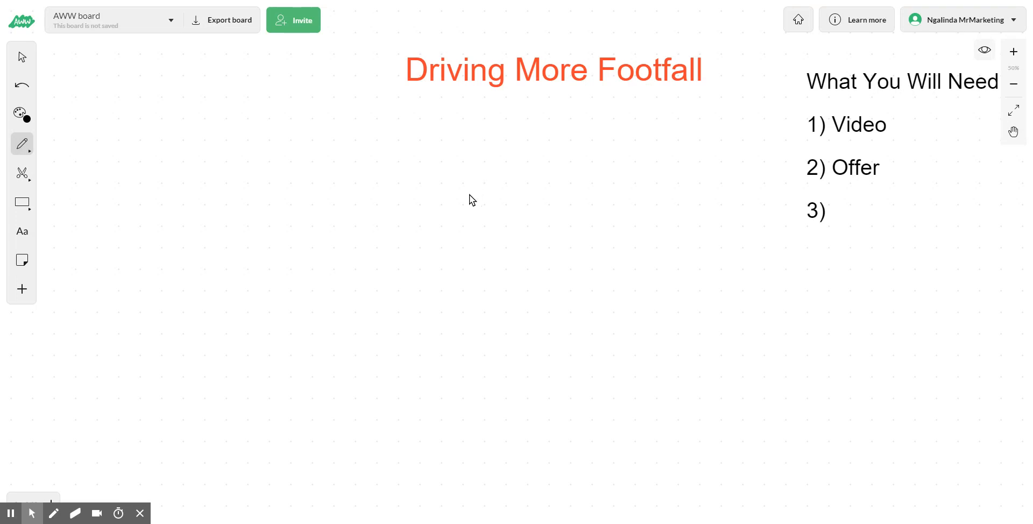
mouse_move(473, 211)
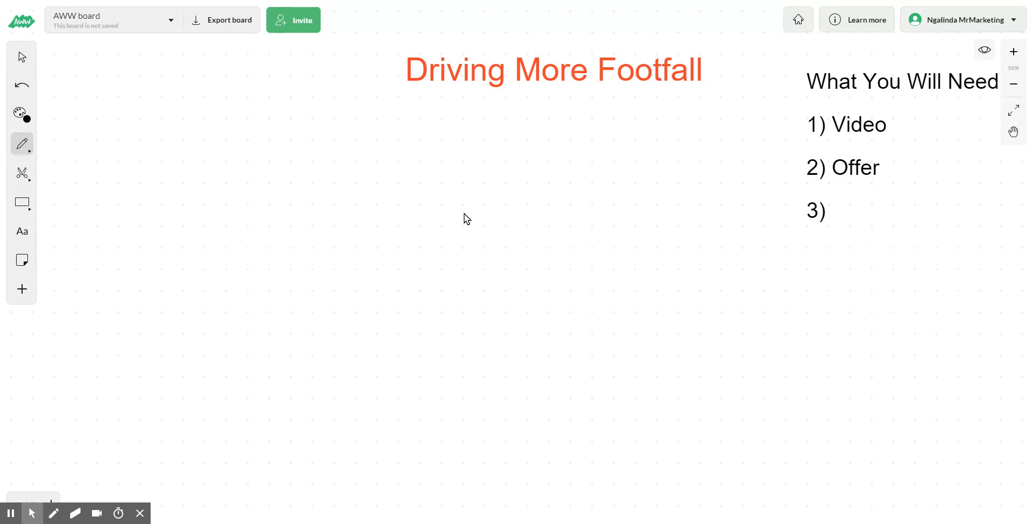
mouse_move(454, 210)
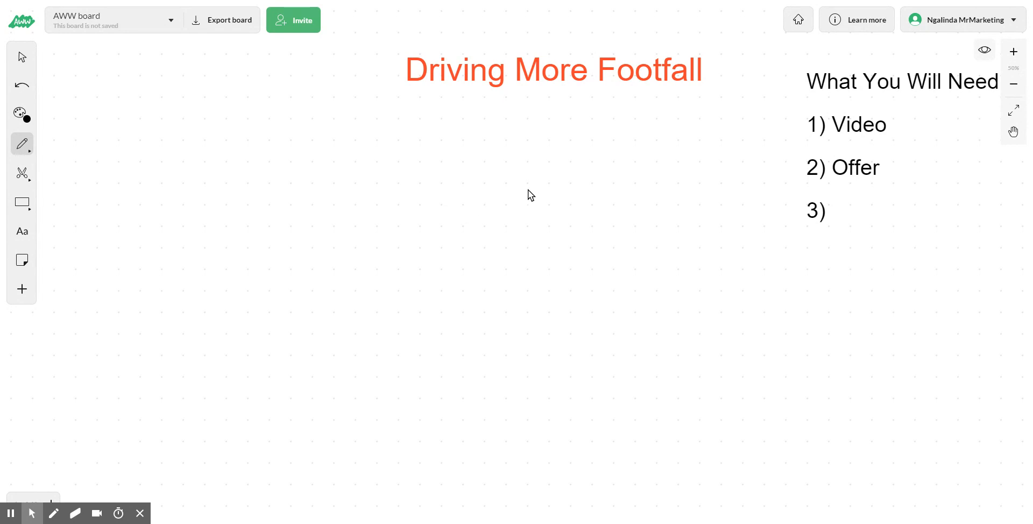
mouse_move(508, 205)
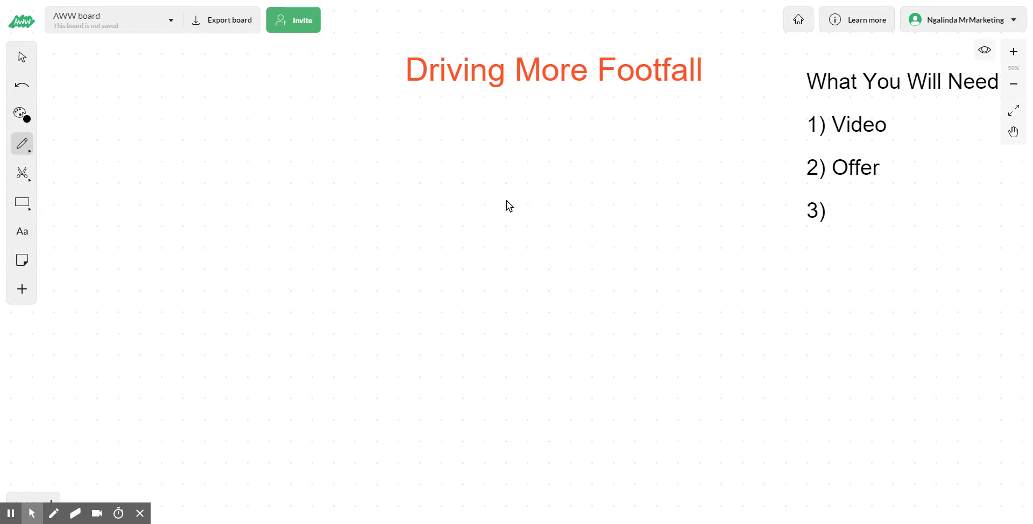
mouse_move(513, 202)
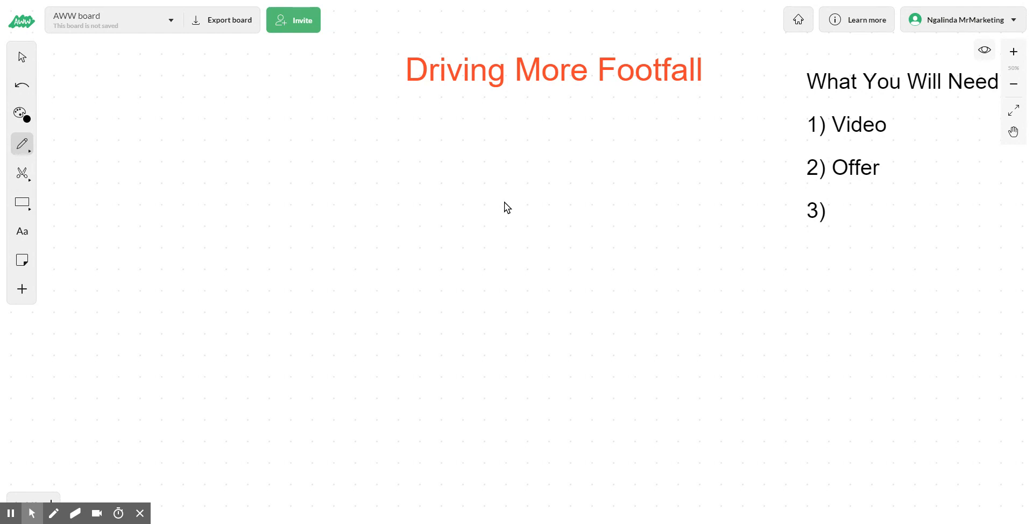
mouse_move(513, 208)
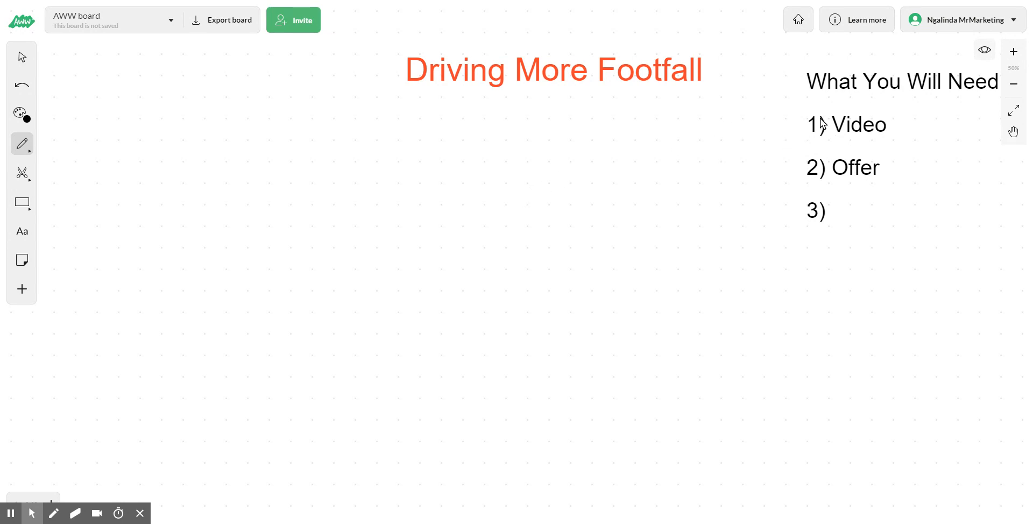
mouse_move(813, 123)
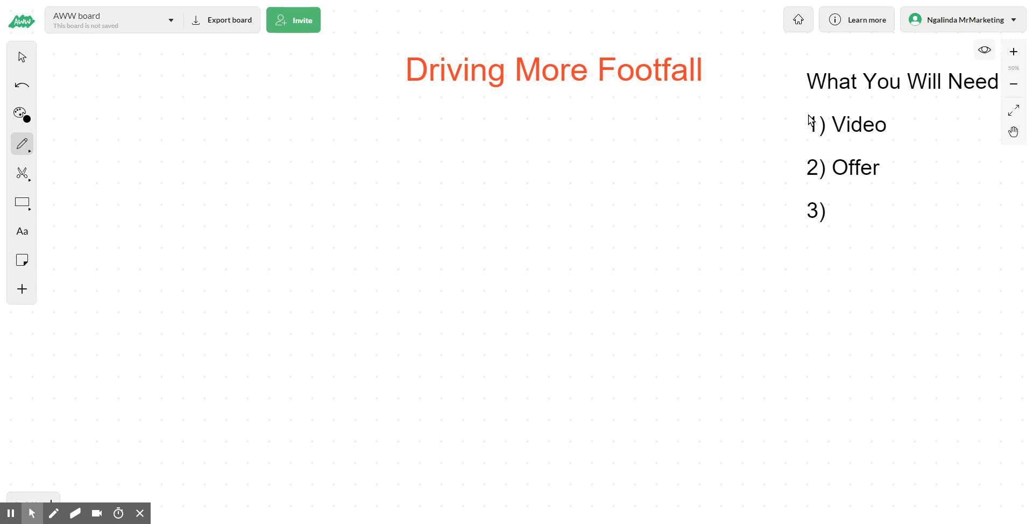
mouse_move(809, 124)
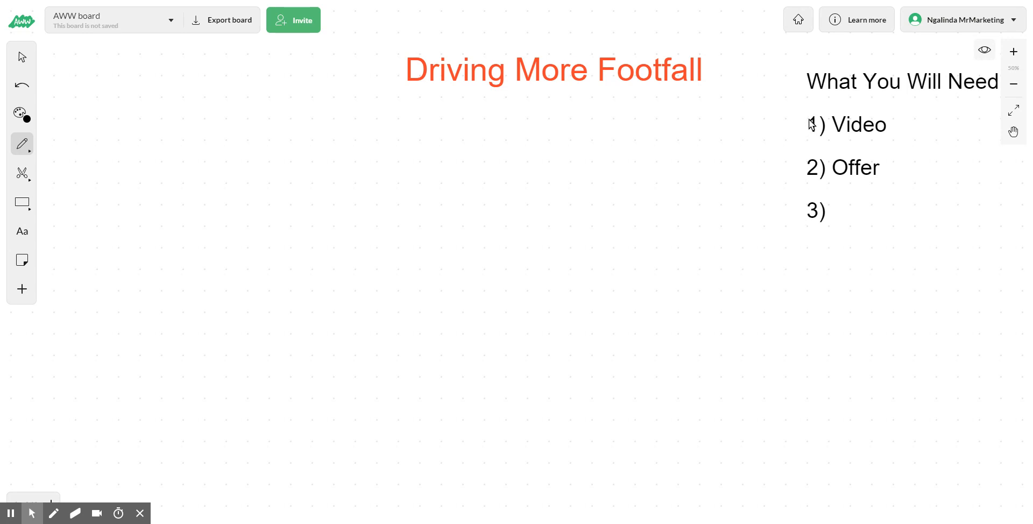
mouse_move(806, 123)
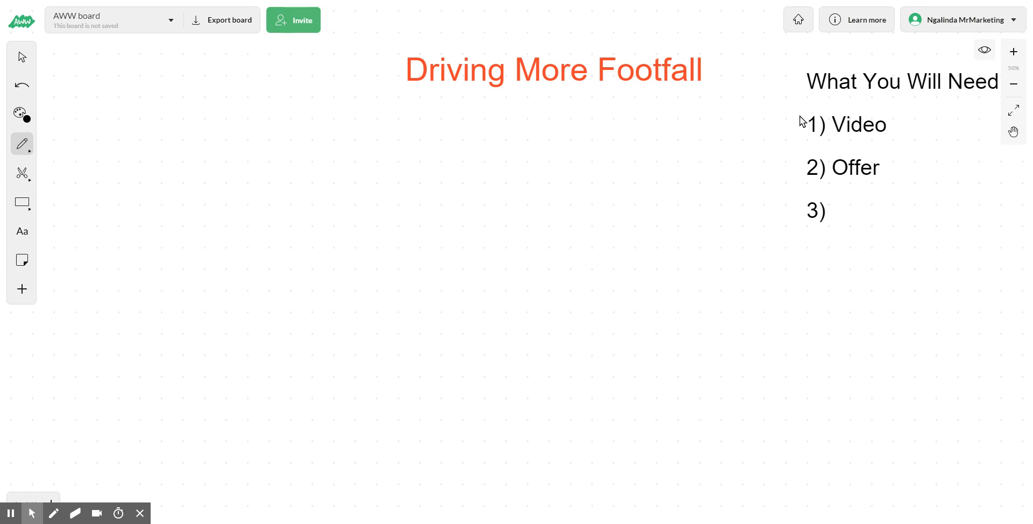
mouse_move(804, 121)
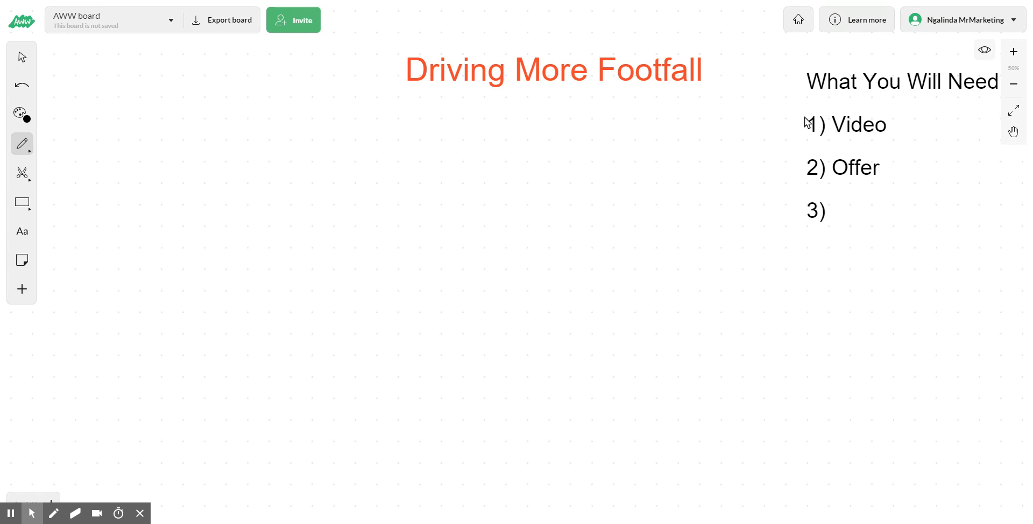
mouse_move(876, 116)
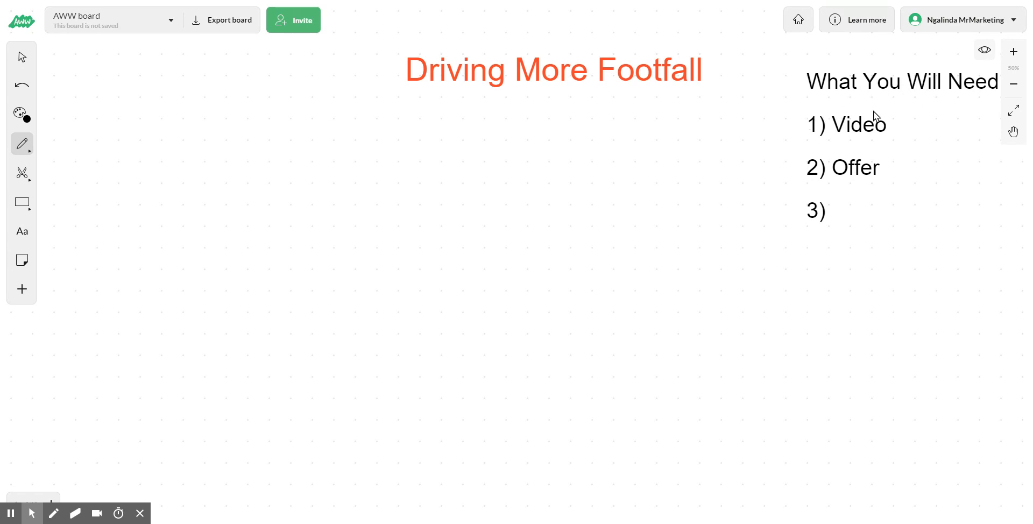
mouse_move(876, 176)
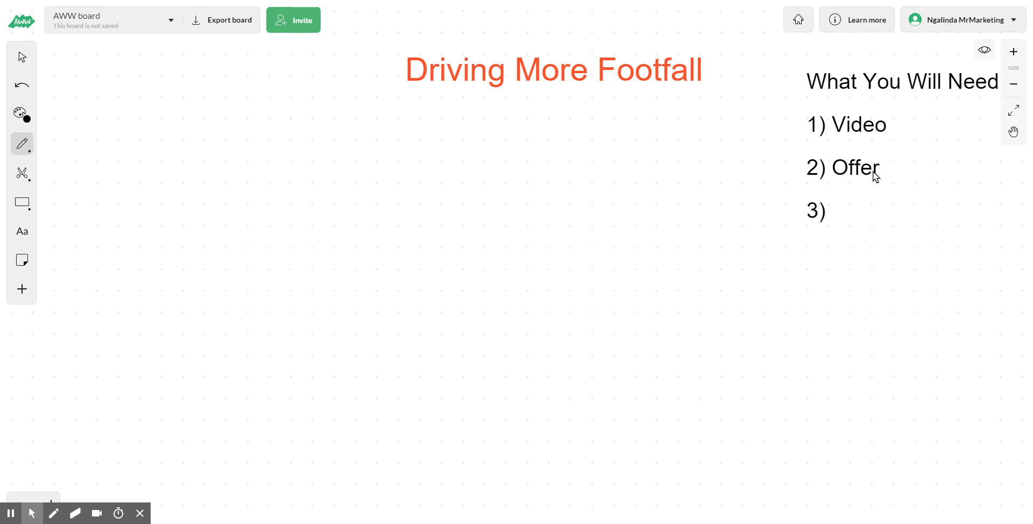
mouse_move(622, 119)
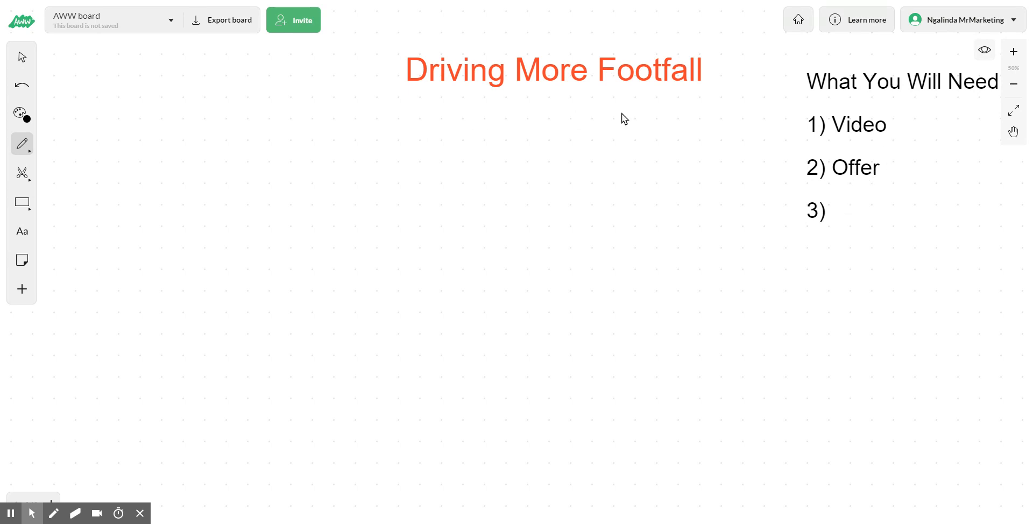
Handwrite '2 Campaigns' after item 3 of the needs list.
drag(837, 211, 862, 217)
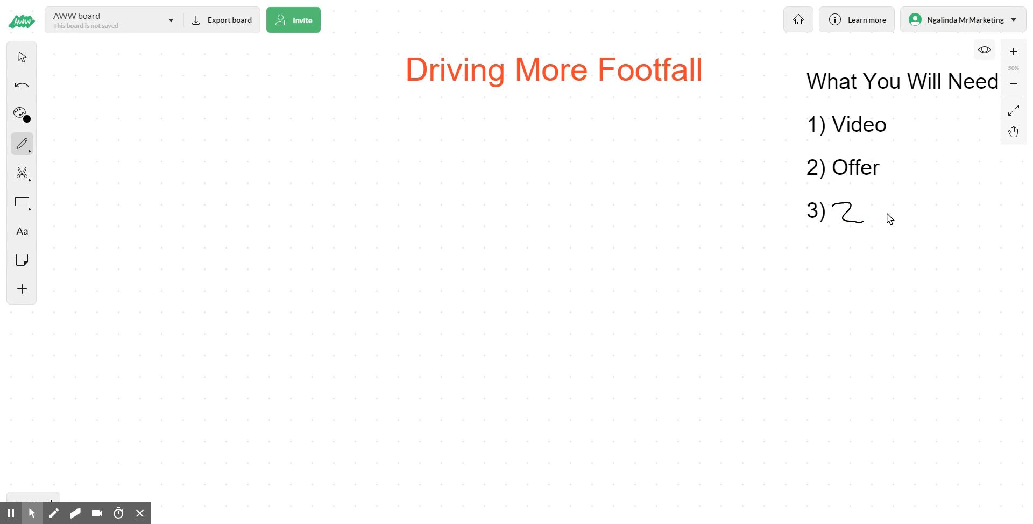
drag(876, 211, 922, 221)
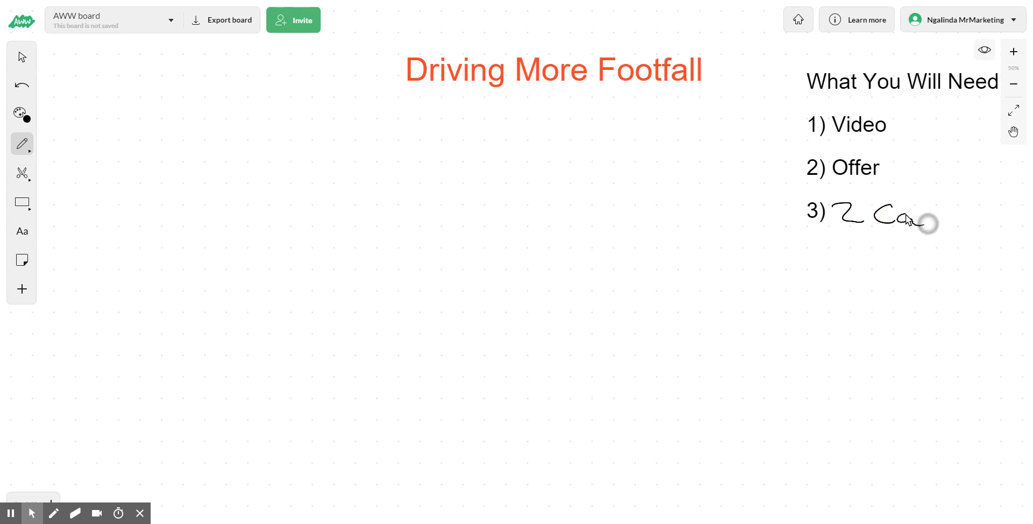
drag(916, 221, 1001, 221)
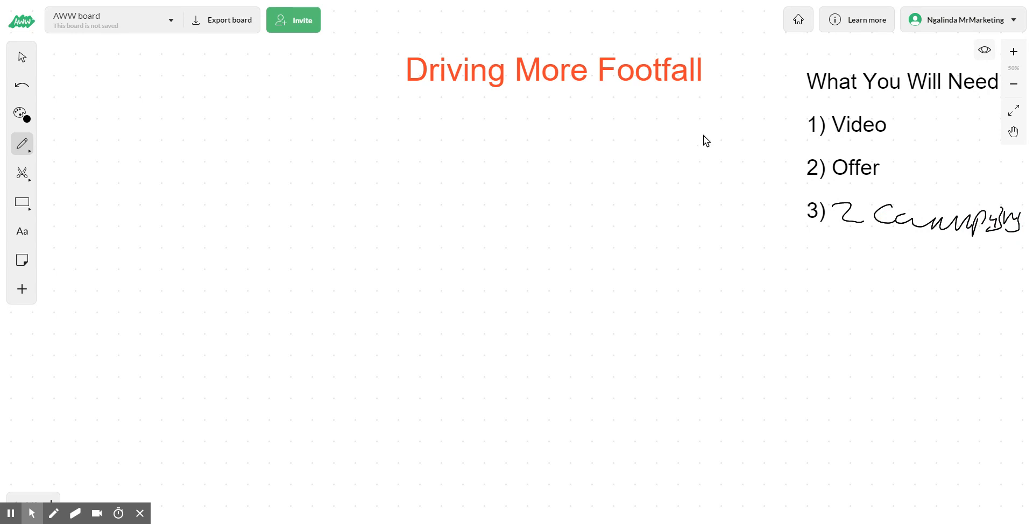
mouse_move(233, 168)
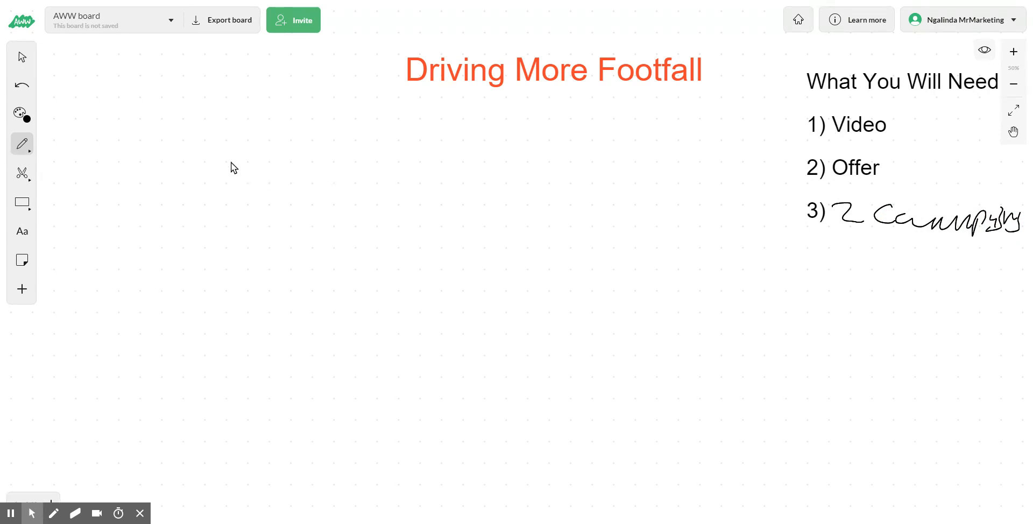
mouse_move(202, 176)
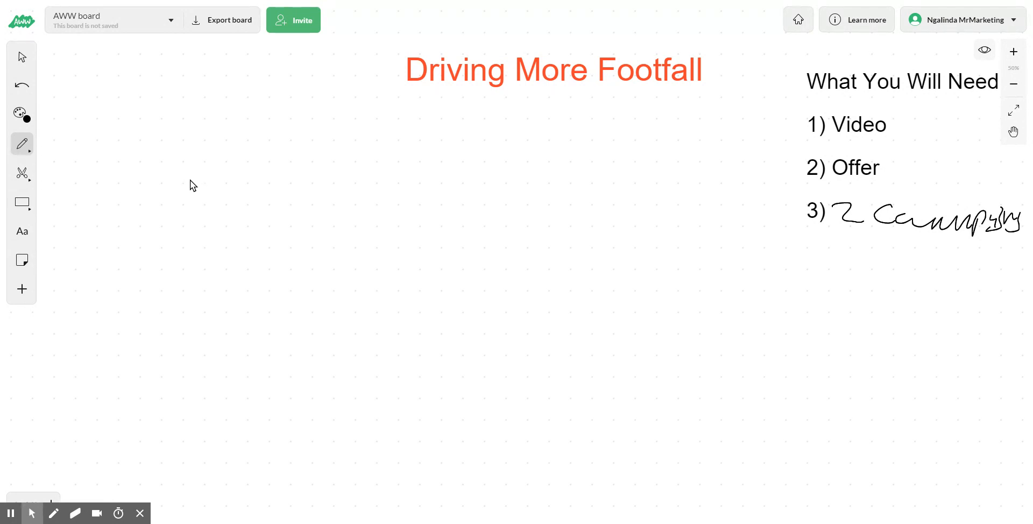
mouse_move(196, 178)
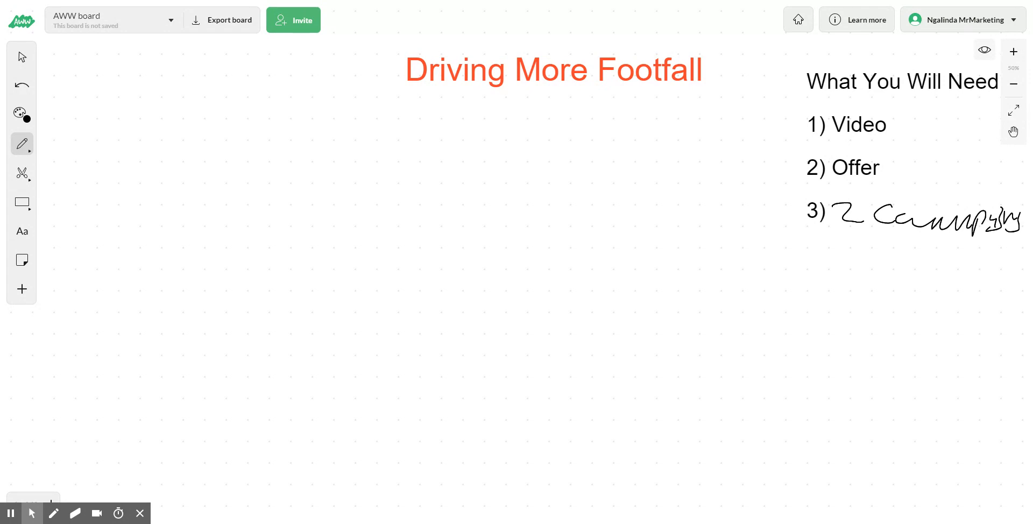
mouse_move(198, 174)
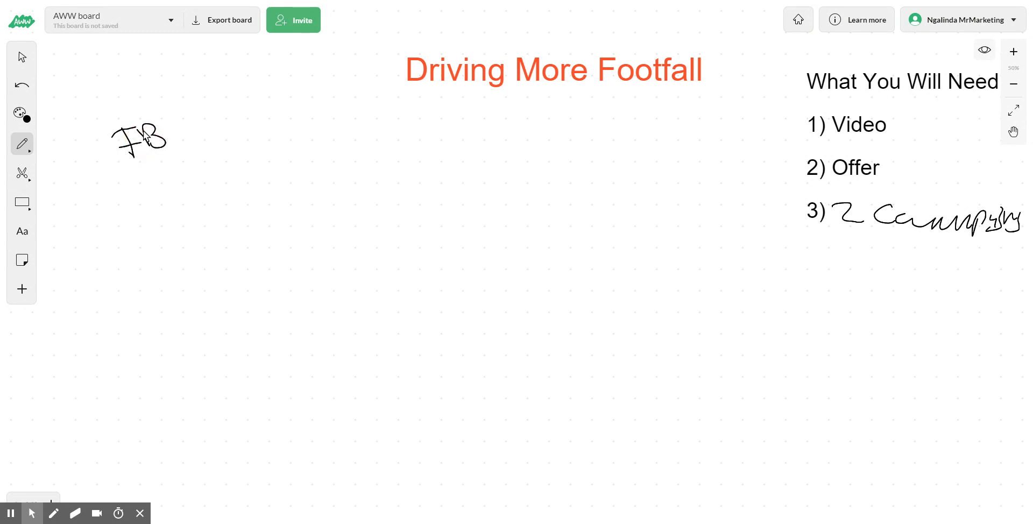
Circle FB, draw a rightward arrow and handwrite 'Website X' at its end.
drag(109, 129, 191, 161)
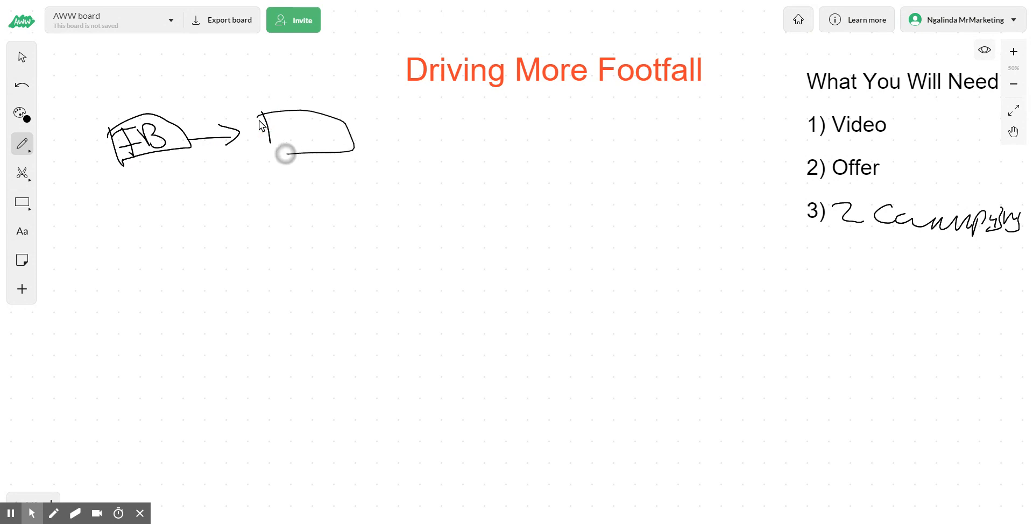
drag(283, 155, 369, 138)
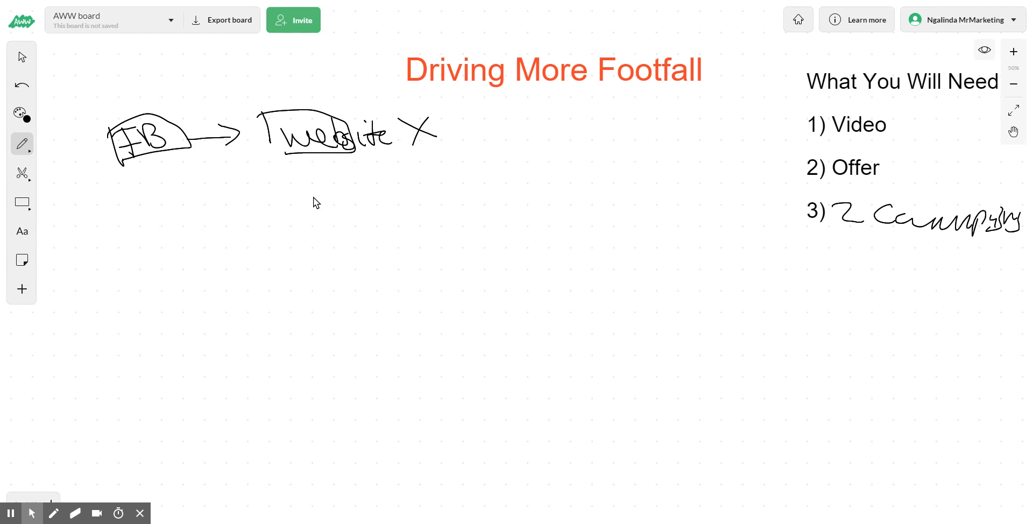
mouse_move(313, 204)
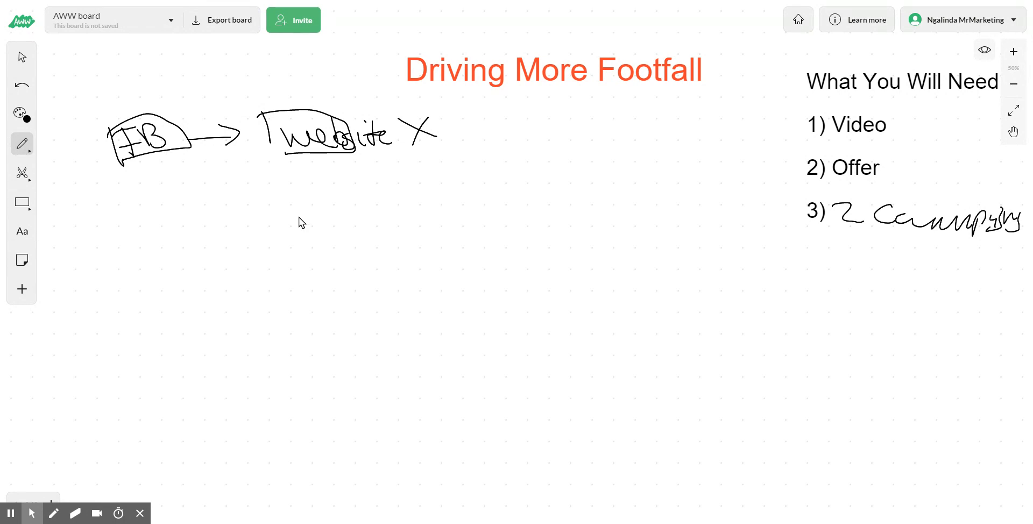
mouse_move(619, 166)
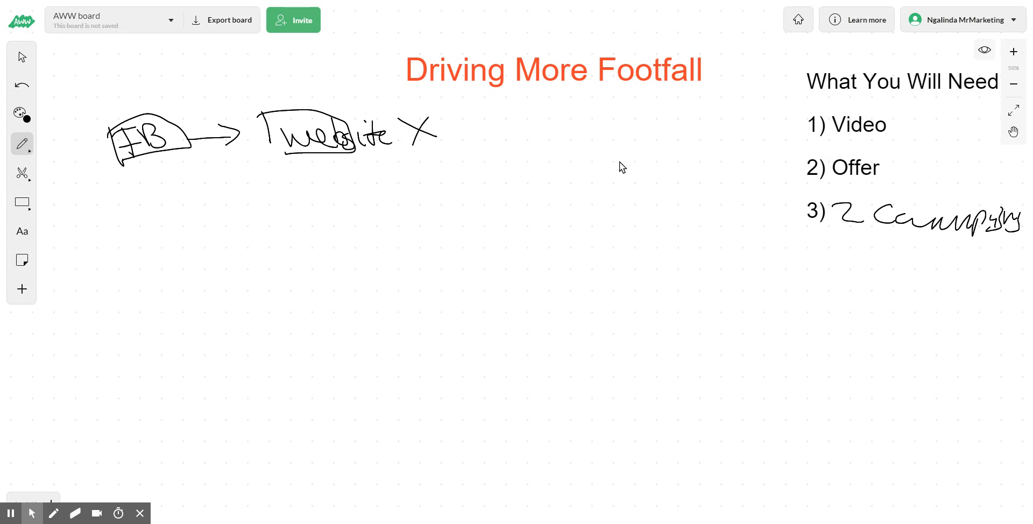
mouse_move(877, 170)
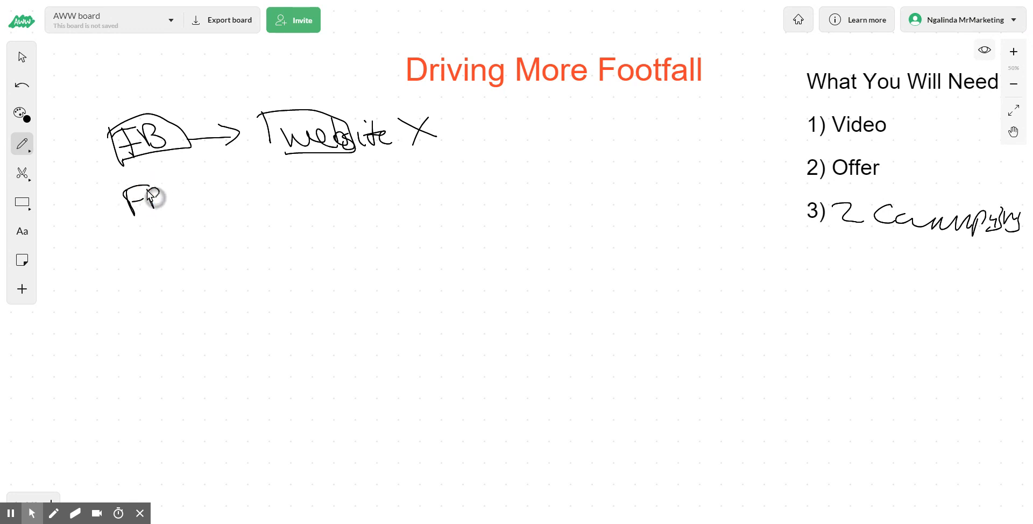
Circle the second FB, arrow to a handwritten 'website', then arrow onward to a new landing-page box.
drag(158, 198, 263, 191)
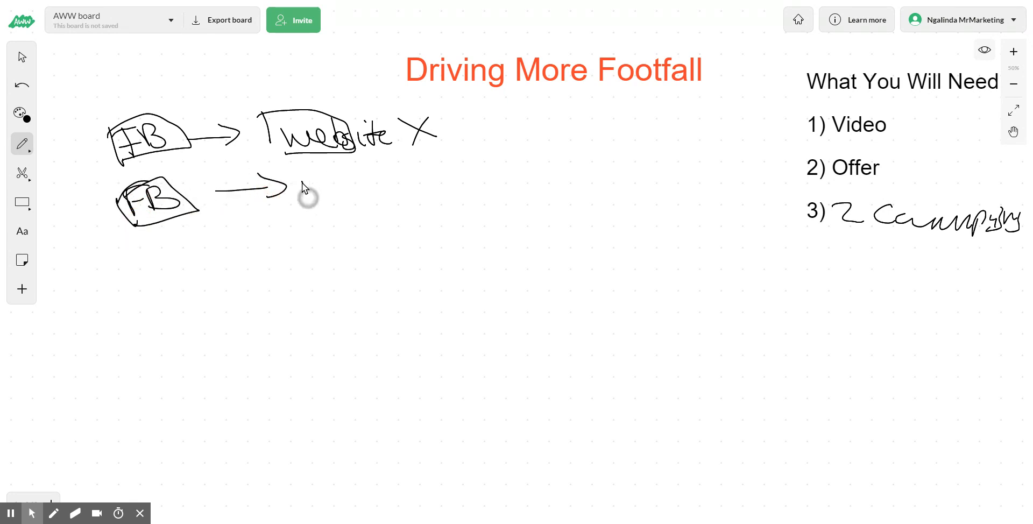
drag(306, 191, 408, 187)
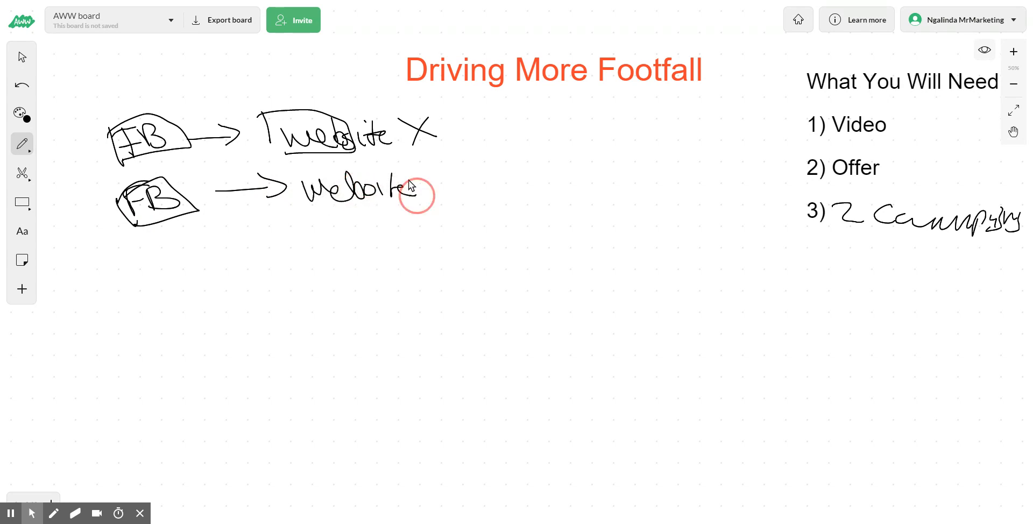
drag(419, 187, 464, 176)
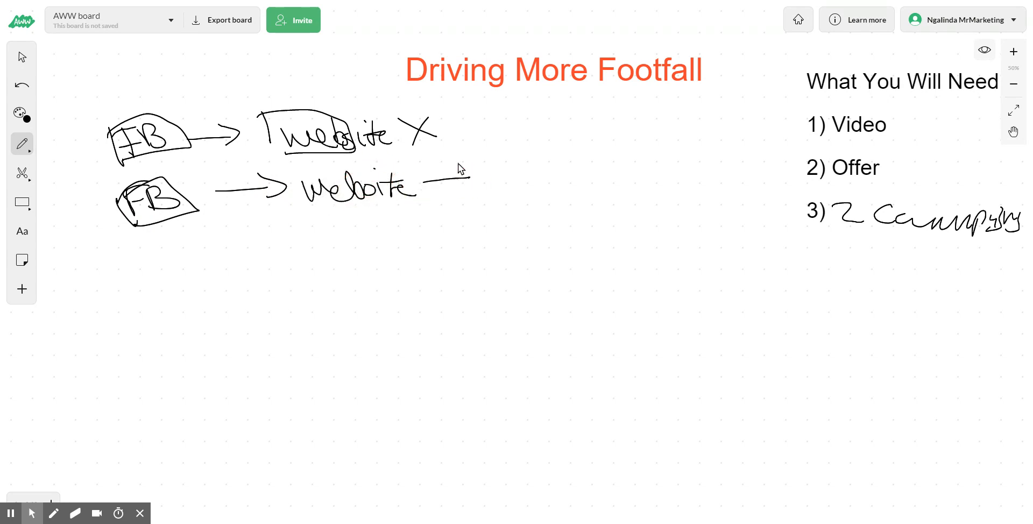
drag(484, 168, 586, 163)
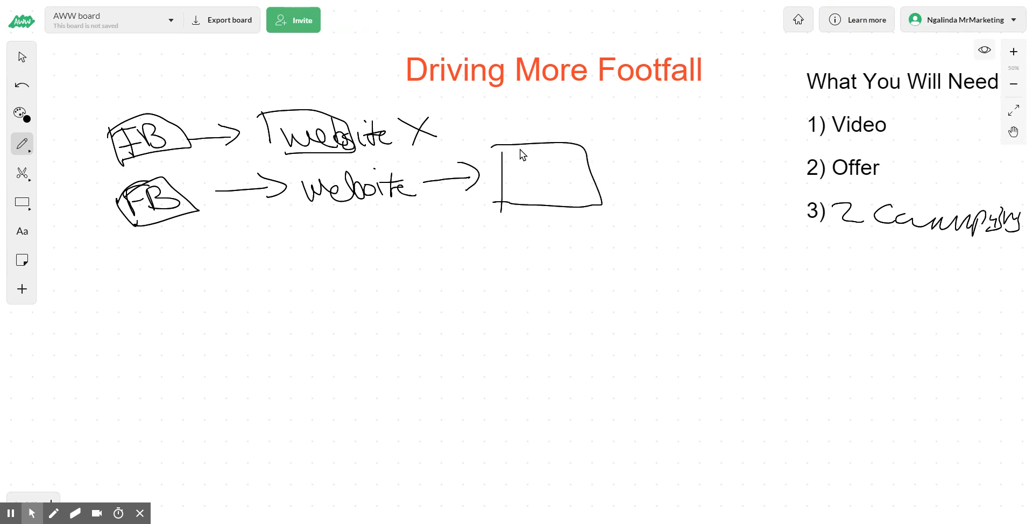
Fill the box with the 'Offer Get 20%' text, a sketched button and extra detail.
drag(516, 162, 572, 165)
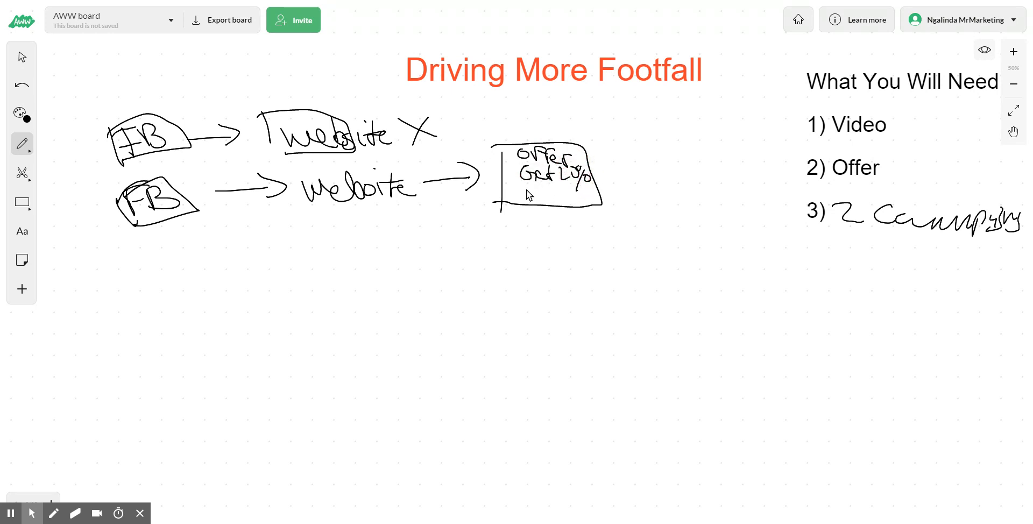
drag(520, 195, 560, 208)
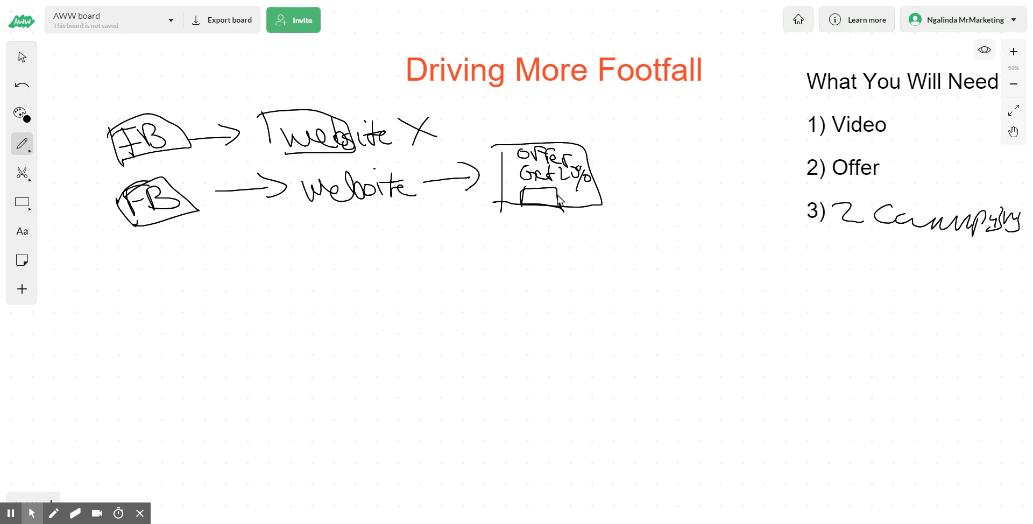
mouse_move(571, 194)
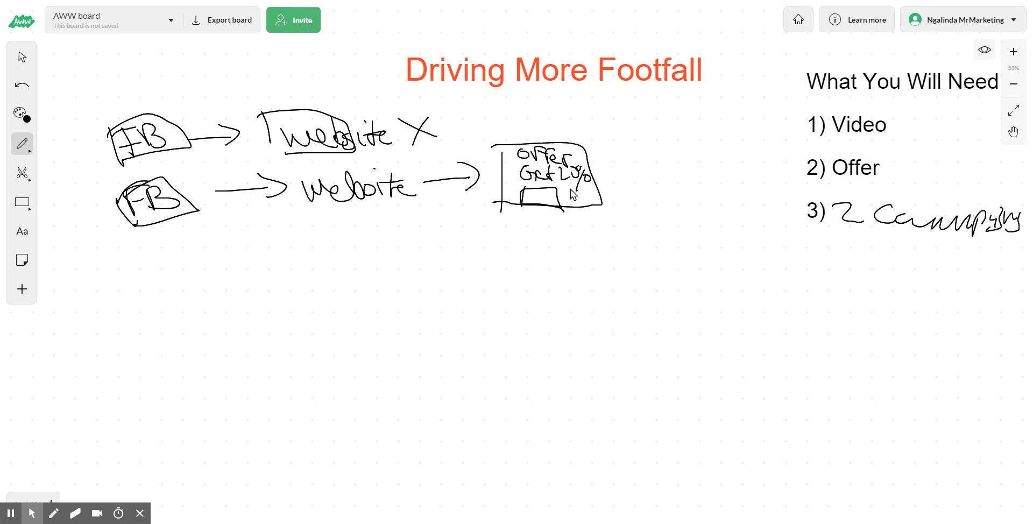
drag(570, 198, 587, 194)
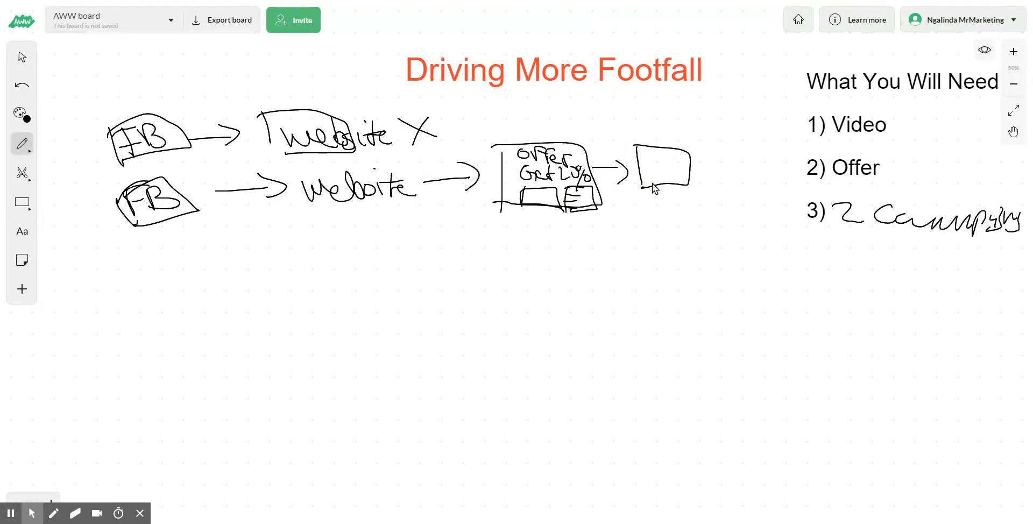
Label the box 'Download', branch it to email, Phone and Inform lines, and tick '2) Offer'.
drag(642, 129, 681, 139)
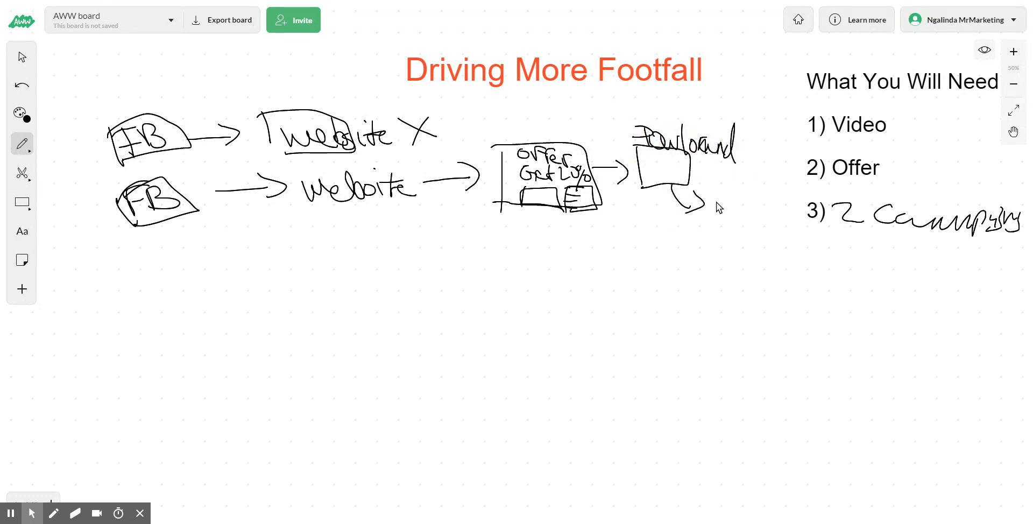
drag(721, 211, 738, 201)
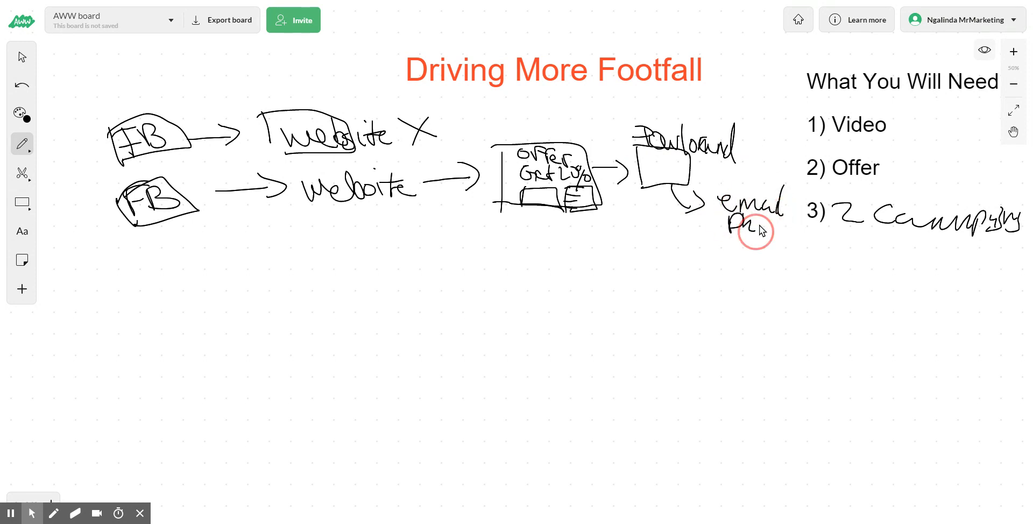
drag(757, 231, 741, 254)
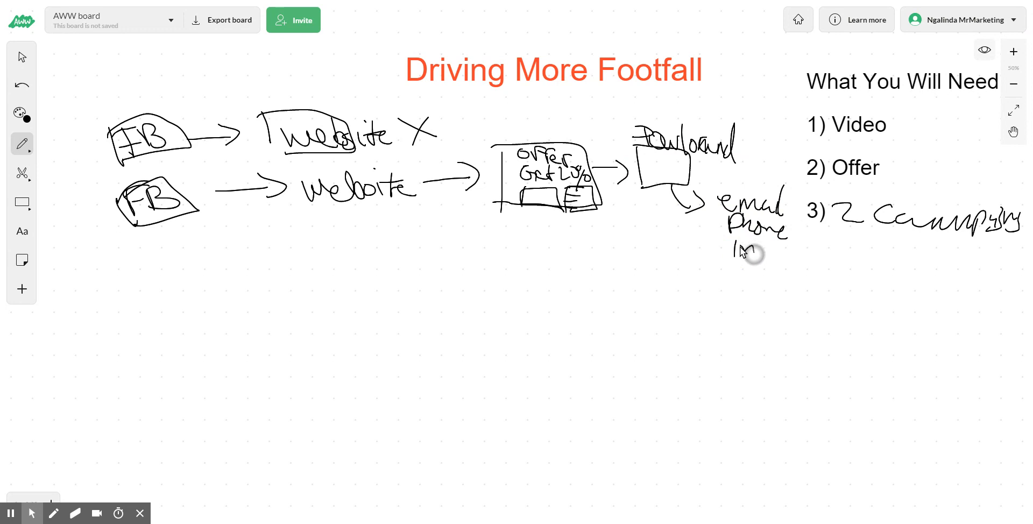
drag(744, 252, 817, 257)
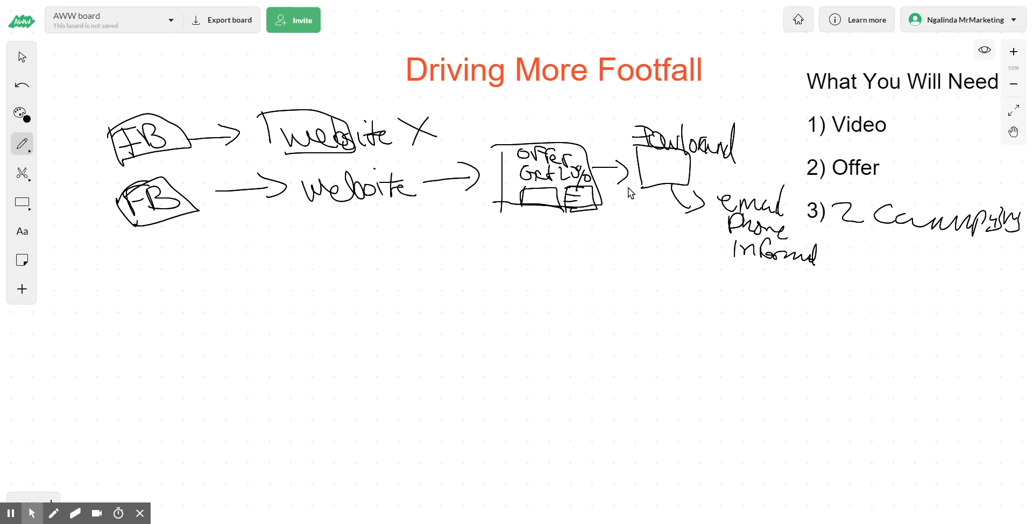
mouse_move(498, 229)
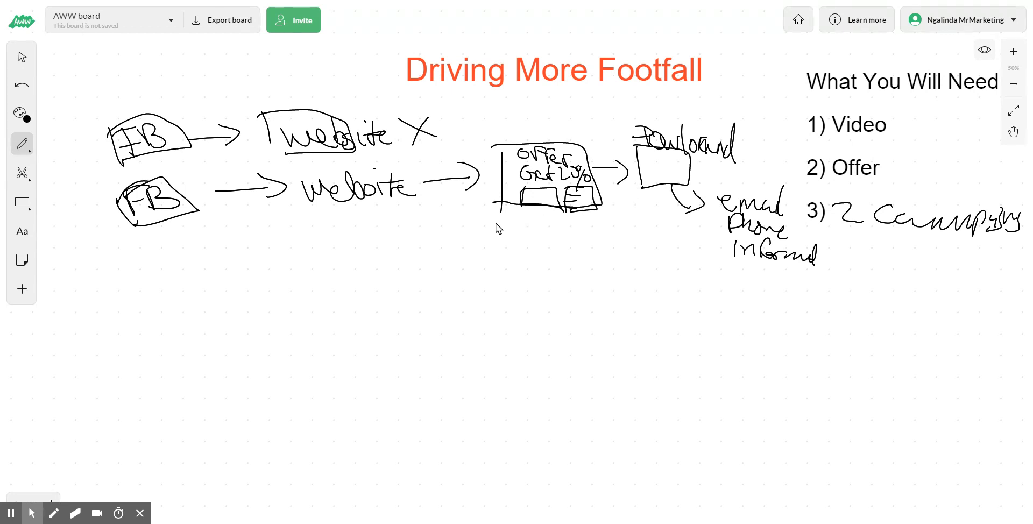
mouse_move(146, 265)
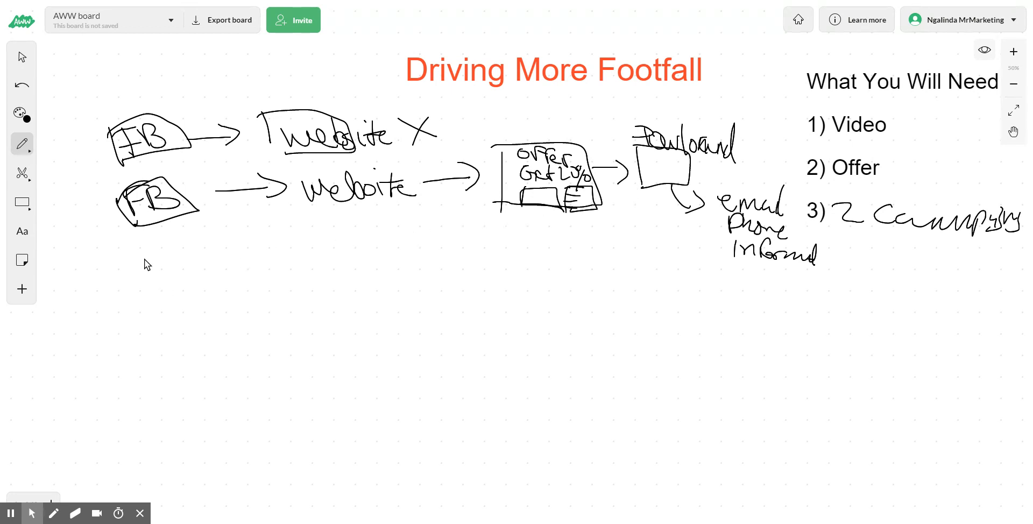
mouse_move(433, 190)
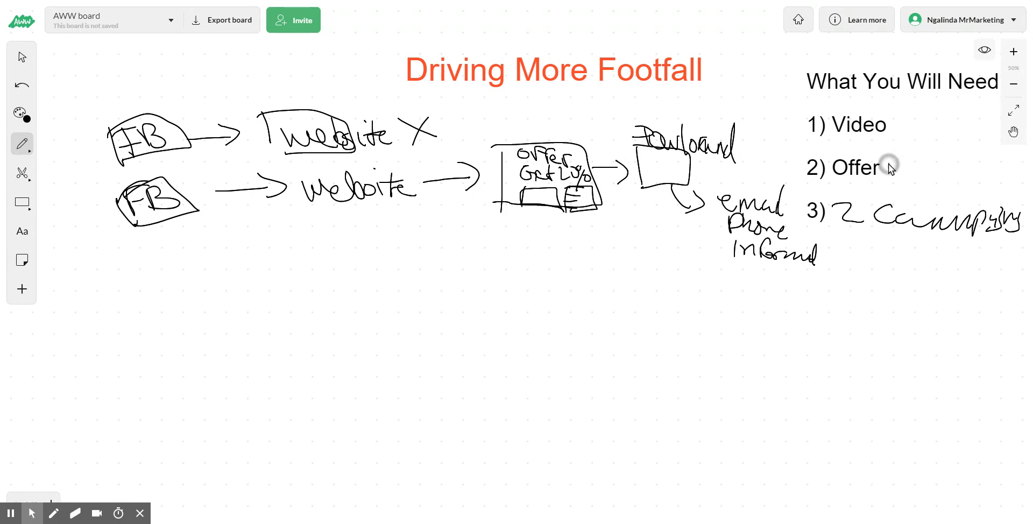
drag(886, 168, 905, 172)
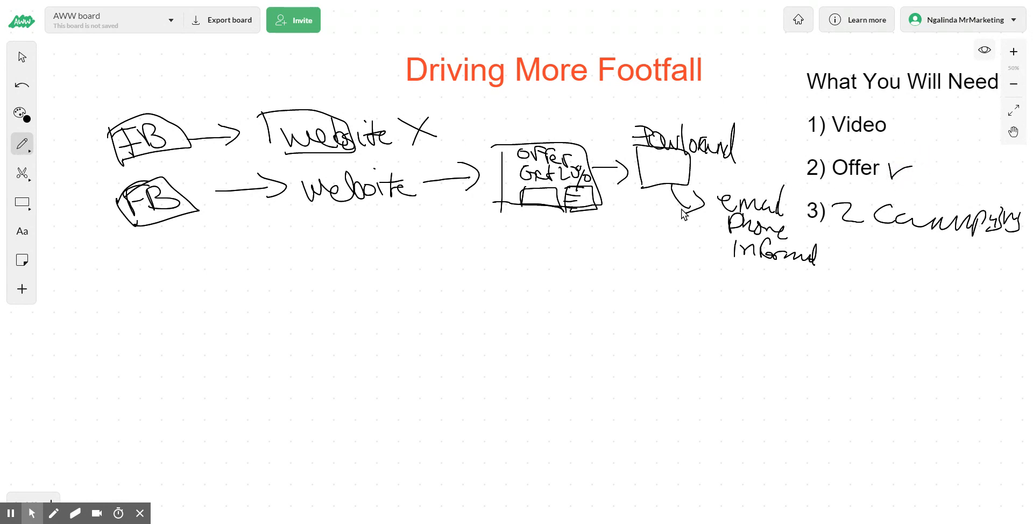
mouse_move(689, 226)
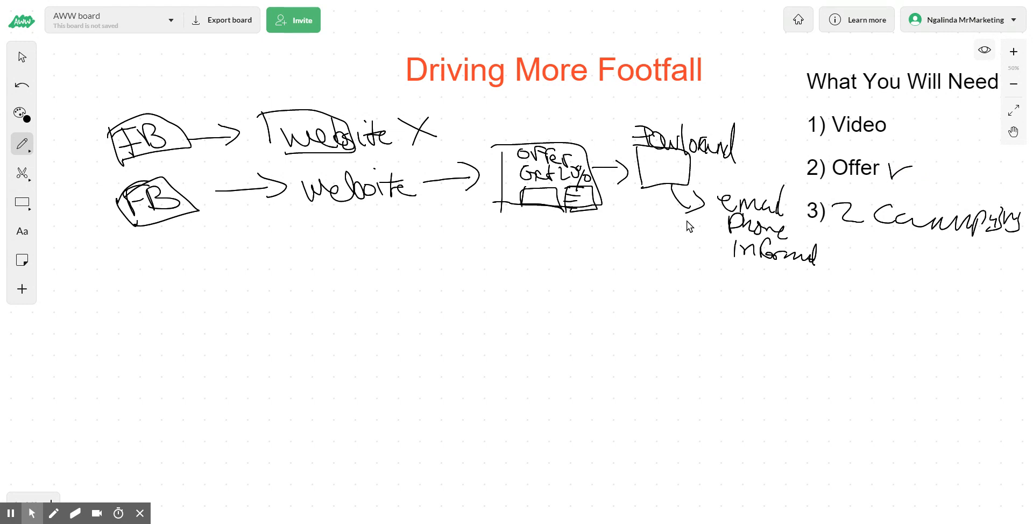
mouse_move(697, 241)
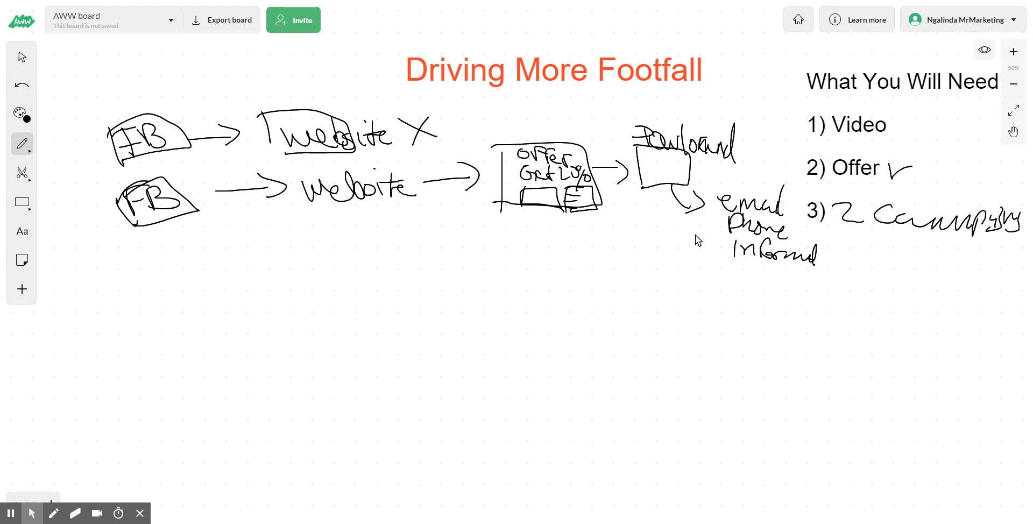
mouse_move(684, 243)
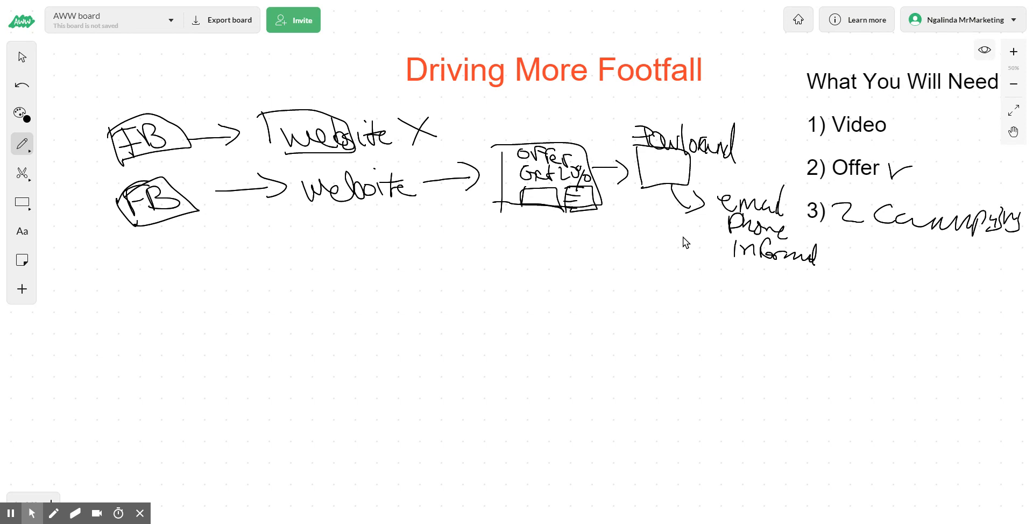
mouse_move(692, 236)
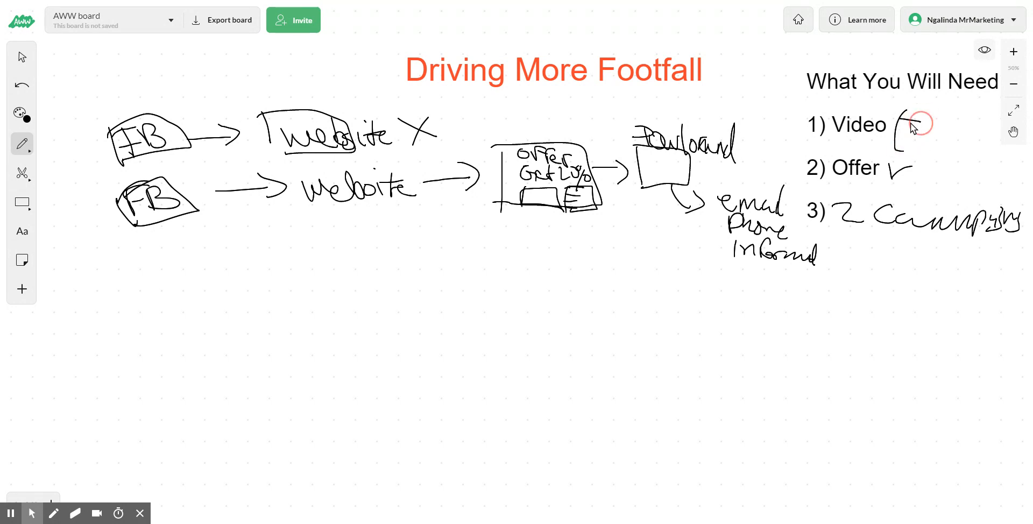
Handwrite a bracketed 'Target' note beside '1) Video' in the needs list.
drag(909, 125, 974, 138)
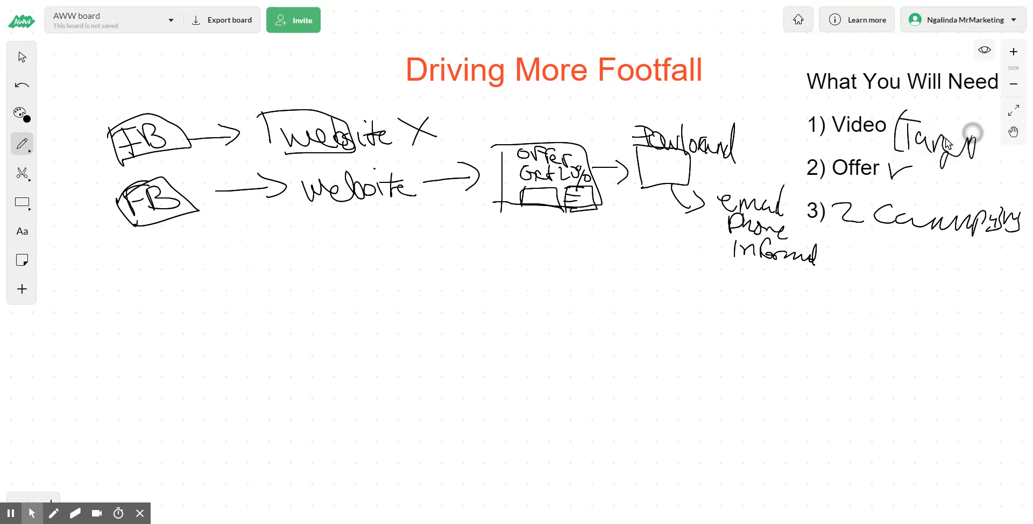
drag(962, 142, 995, 145)
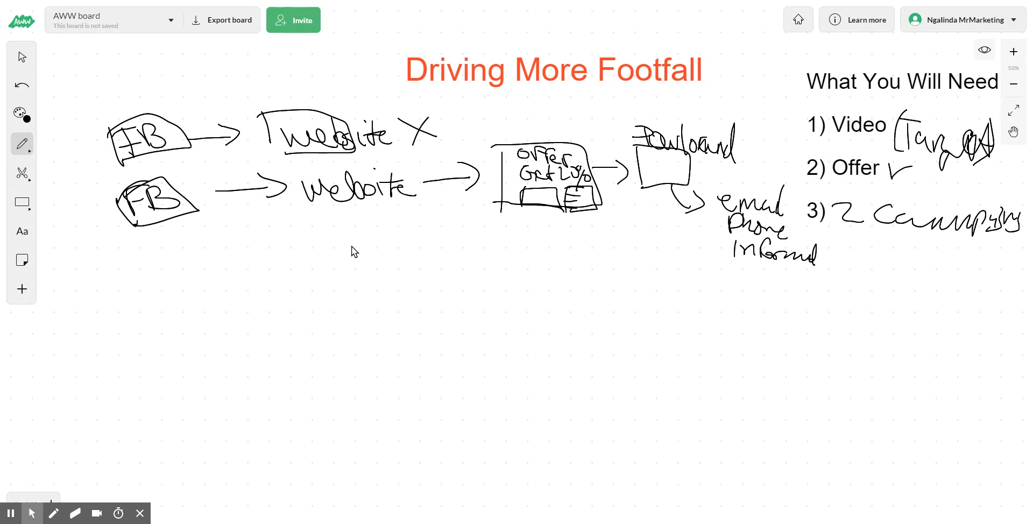
mouse_move(272, 262)
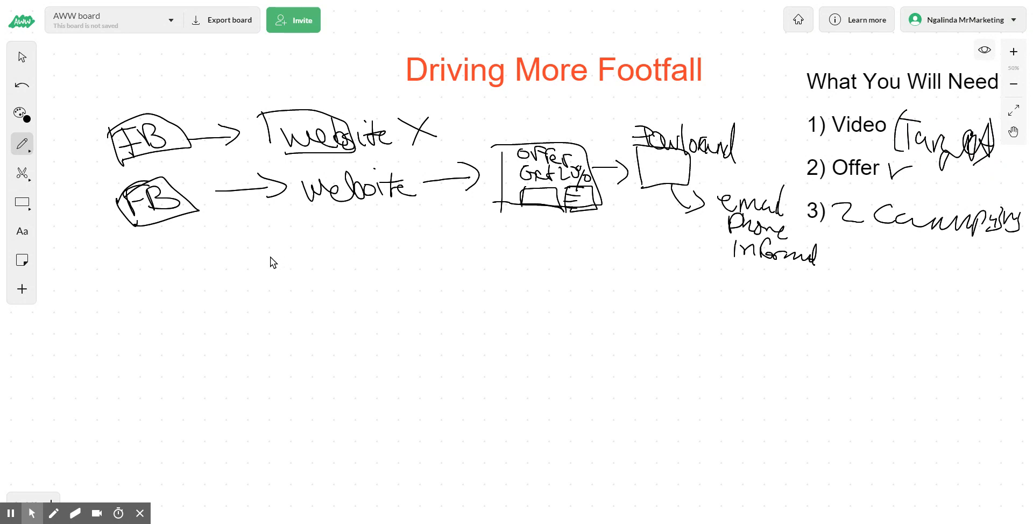
mouse_move(240, 269)
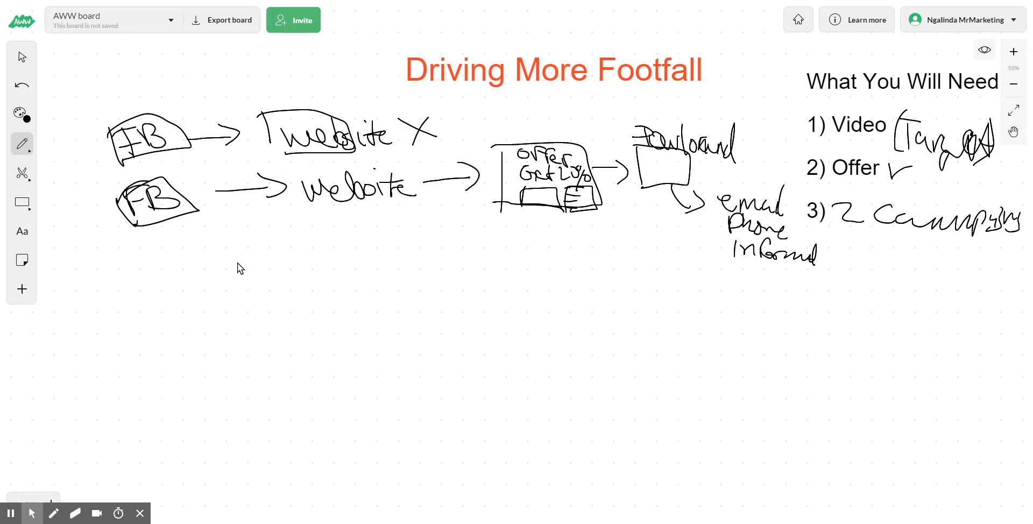
Draw ticks under the second website, then write '65' under the offer box and '10K' under Download.
drag(294, 245, 367, 228)
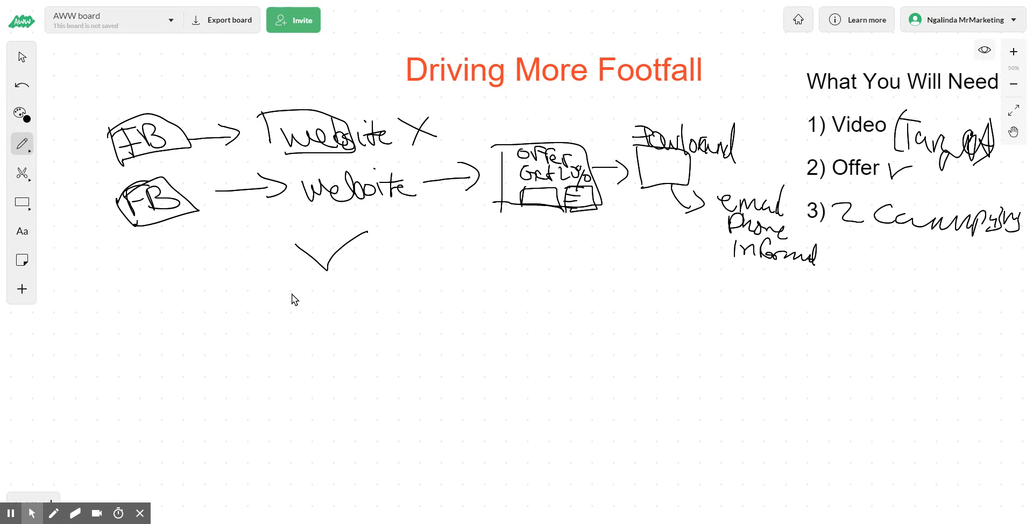
mouse_move(282, 310)
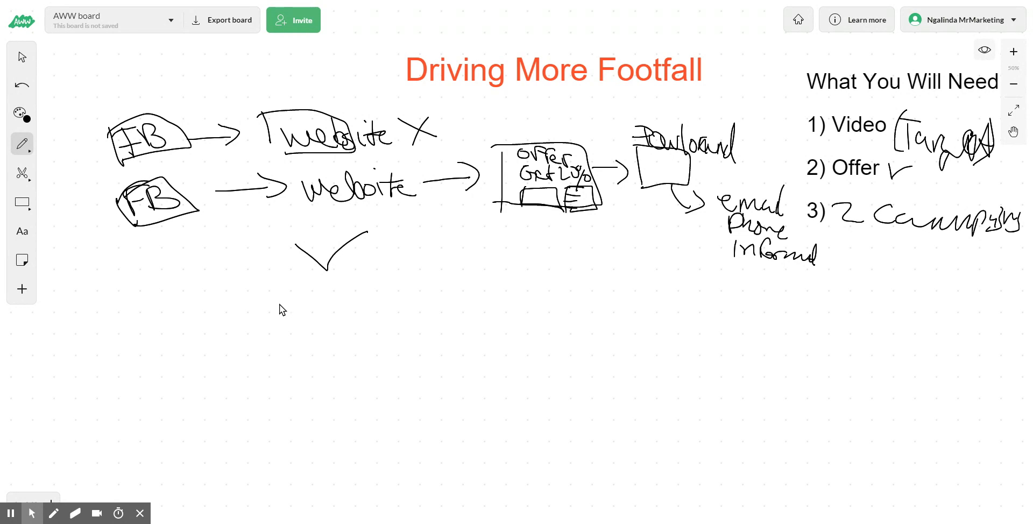
mouse_move(284, 322)
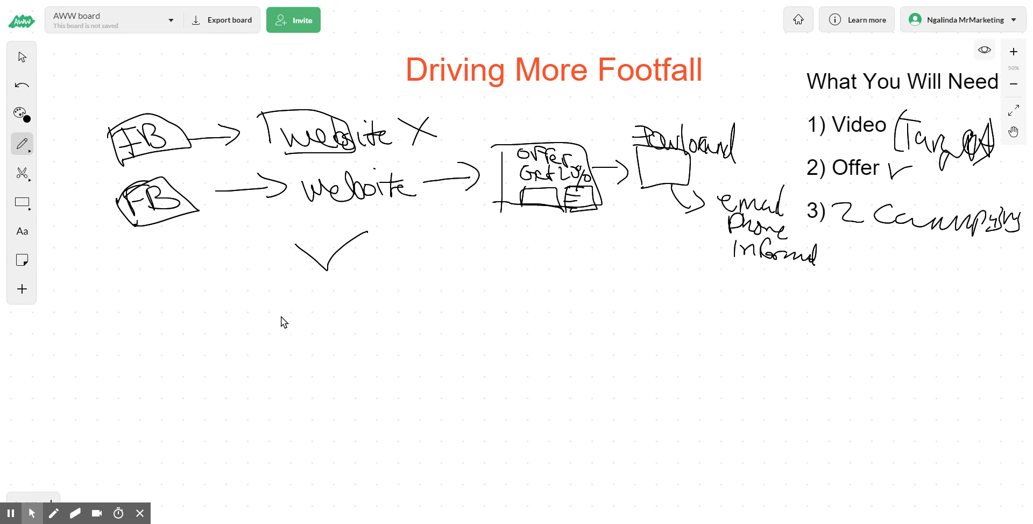
drag(352, 276, 412, 234)
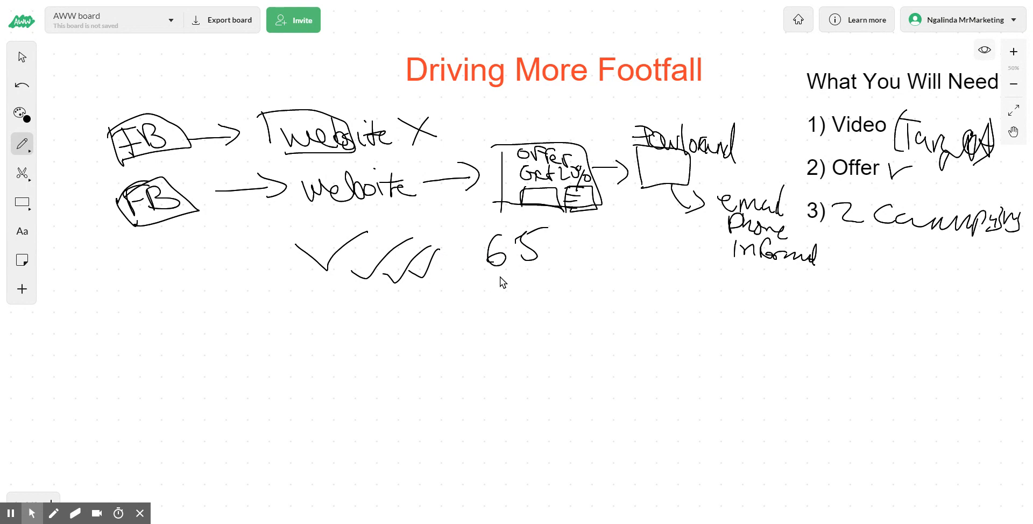
drag(612, 241, 606, 270)
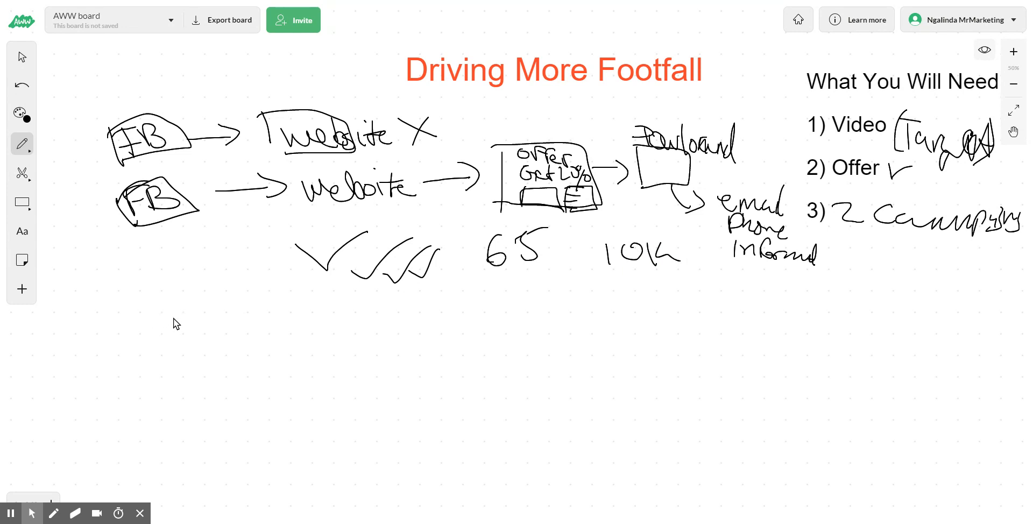
mouse_move(272, 315)
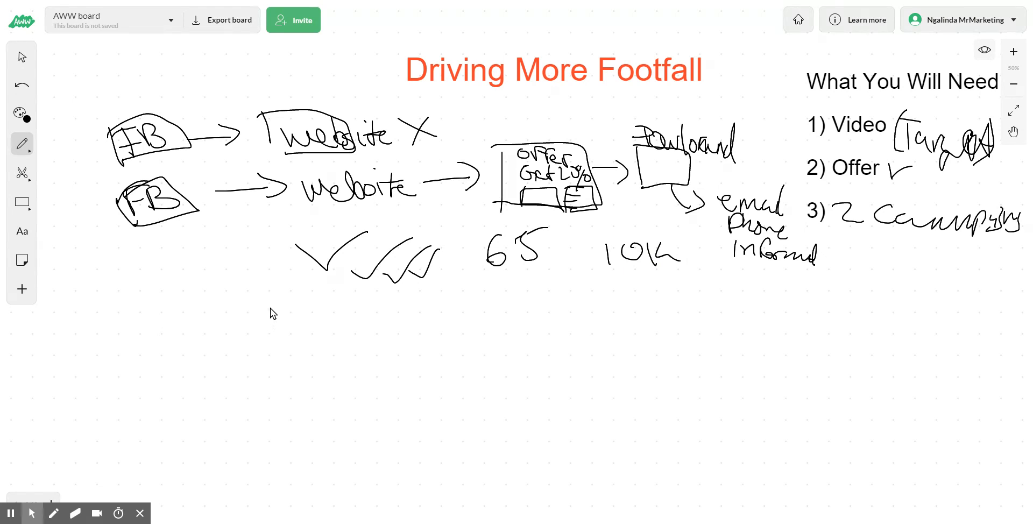
mouse_move(276, 315)
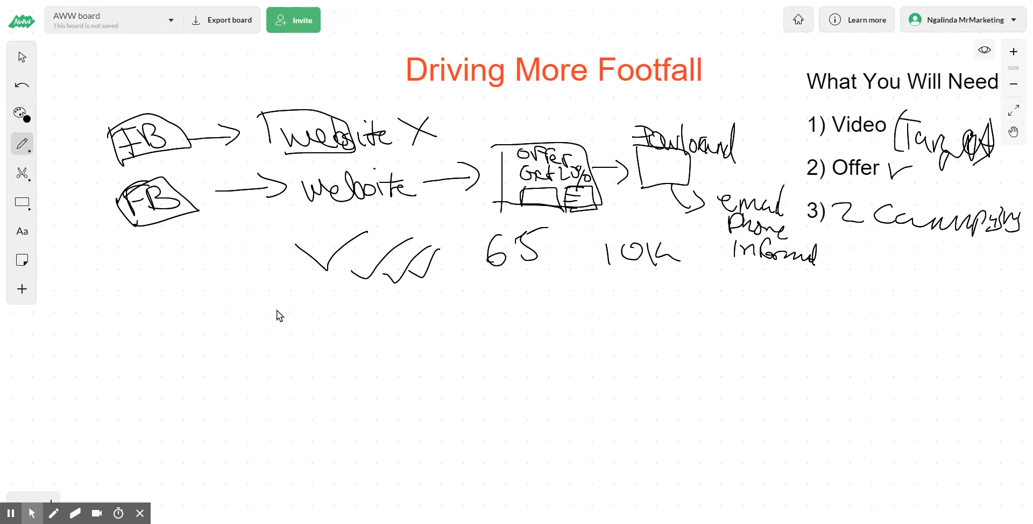
Write the cost row '£9', '8' labelled CPL, '20' and '80' under the ticks.
drag(270, 323, 278, 339)
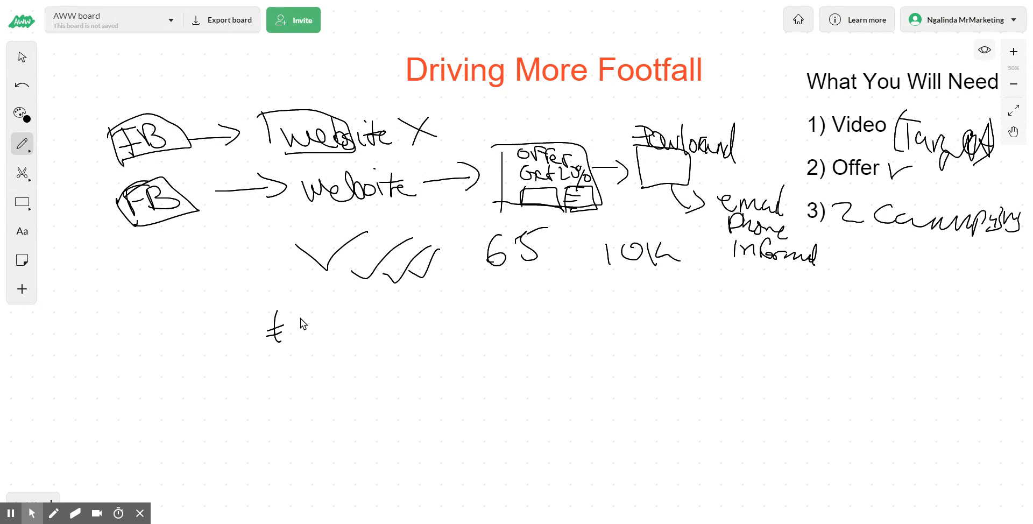
drag(300, 313, 313, 340)
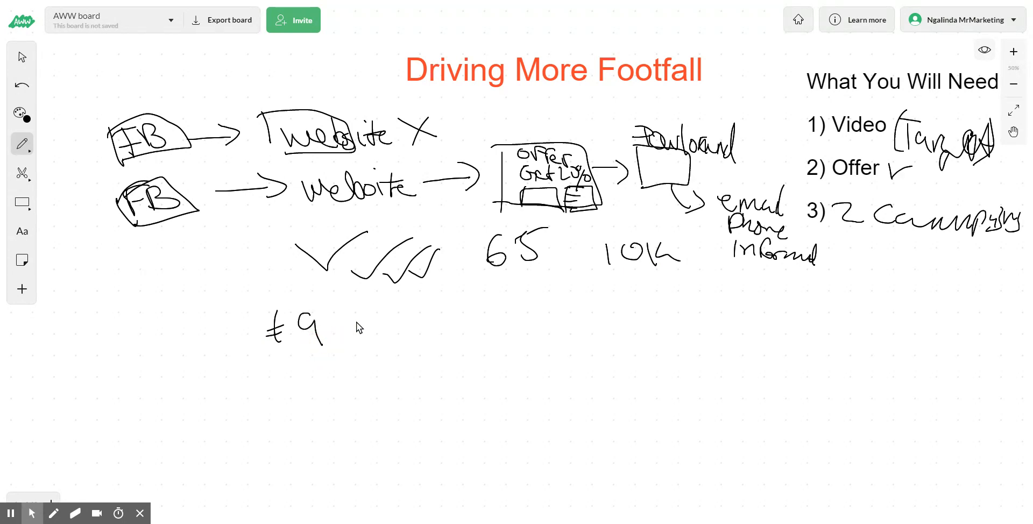
drag(405, 303, 418, 333)
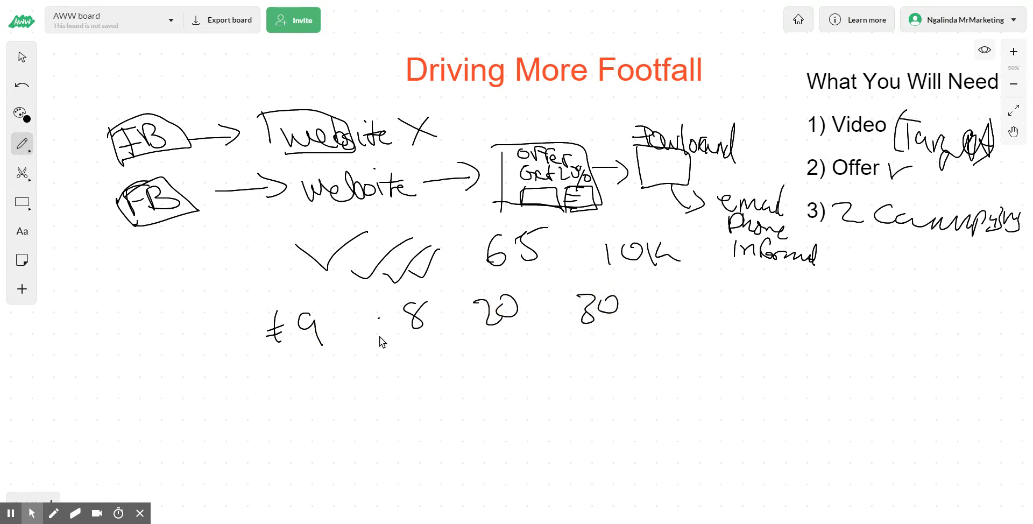
mouse_move(263, 345)
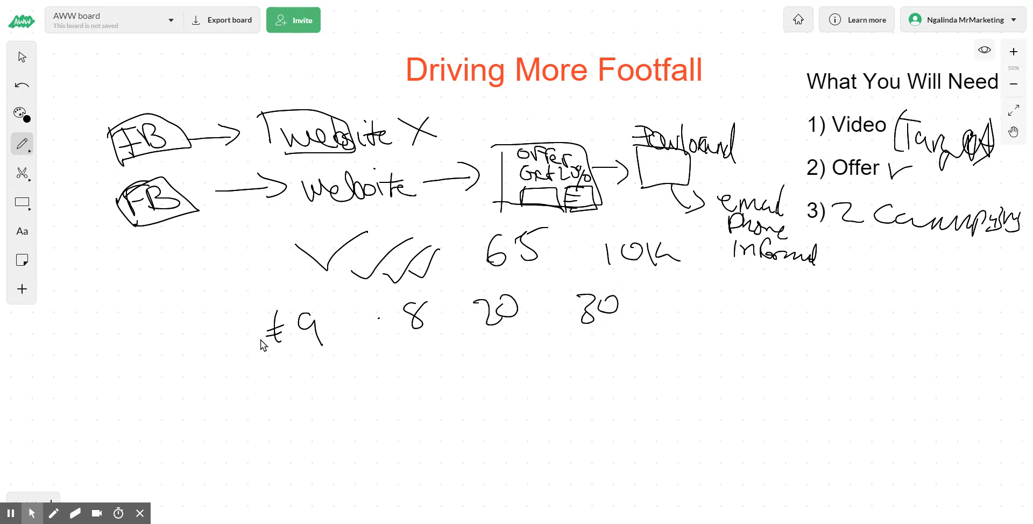
mouse_move(422, 339)
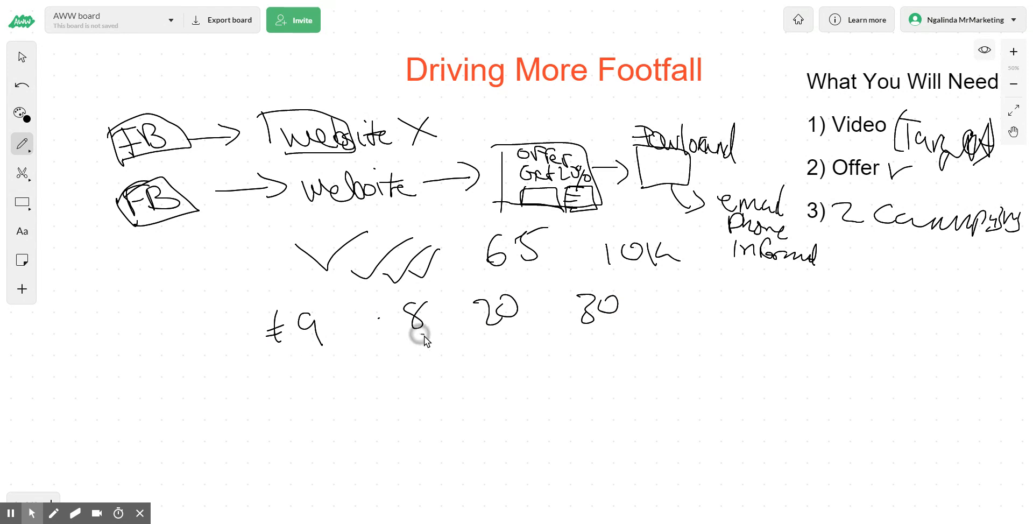
drag(408, 343, 491, 345)
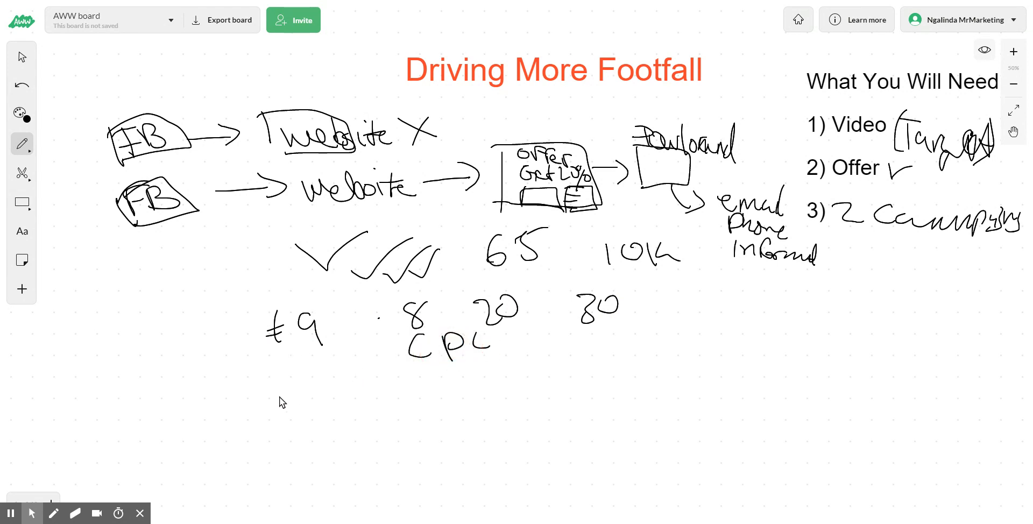
mouse_move(375, 297)
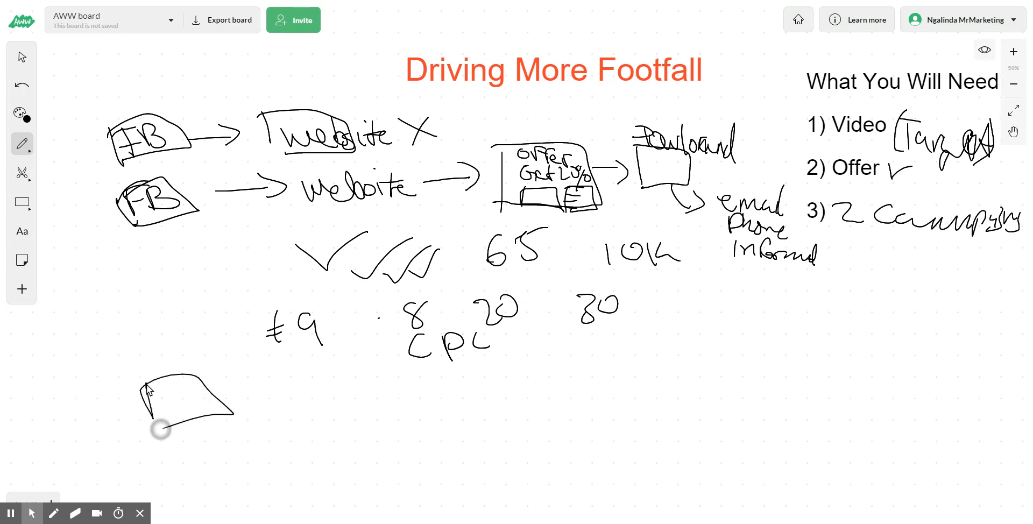
Label the card FB with 'Branding' beneath, arrow to 'video', then arrow to a boxed 'Video'.
drag(159, 431, 237, 438)
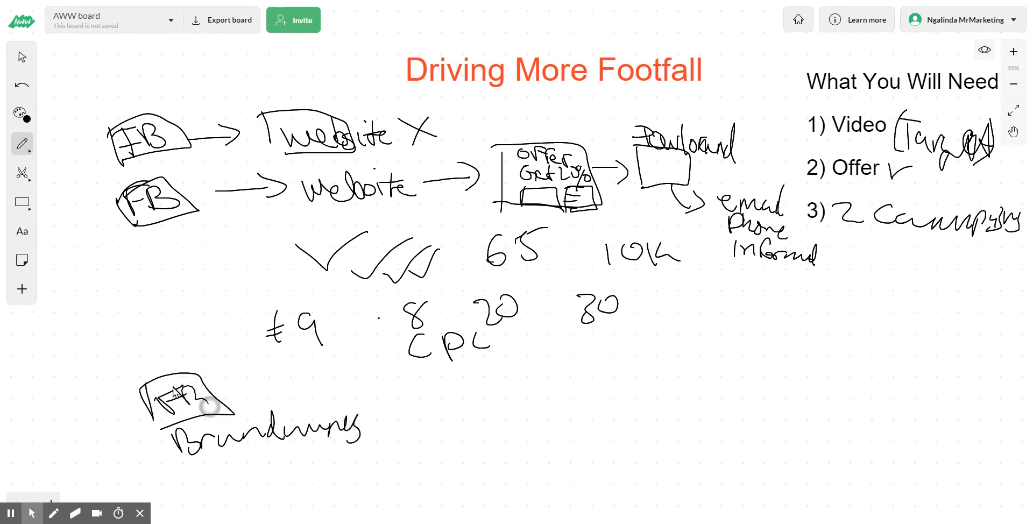
drag(234, 392, 366, 382)
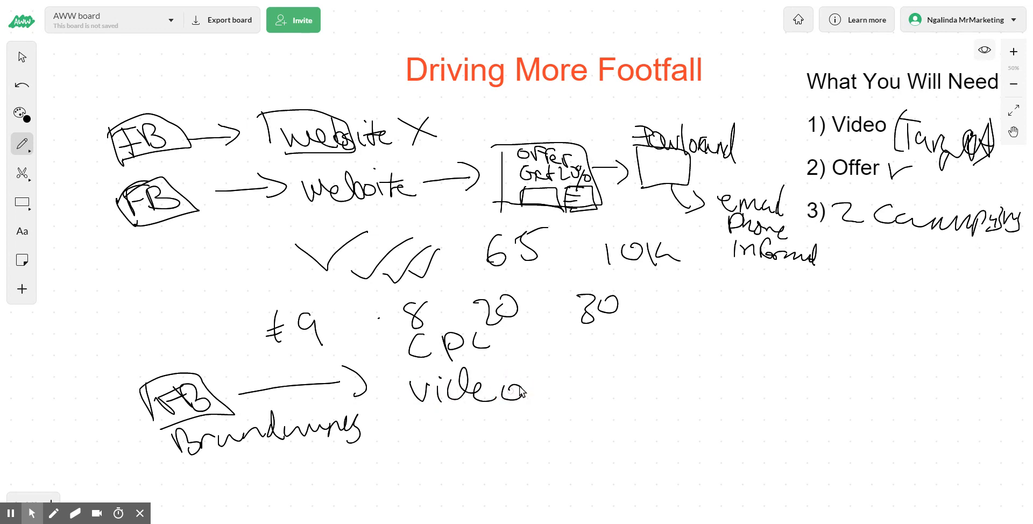
mouse_move(540, 393)
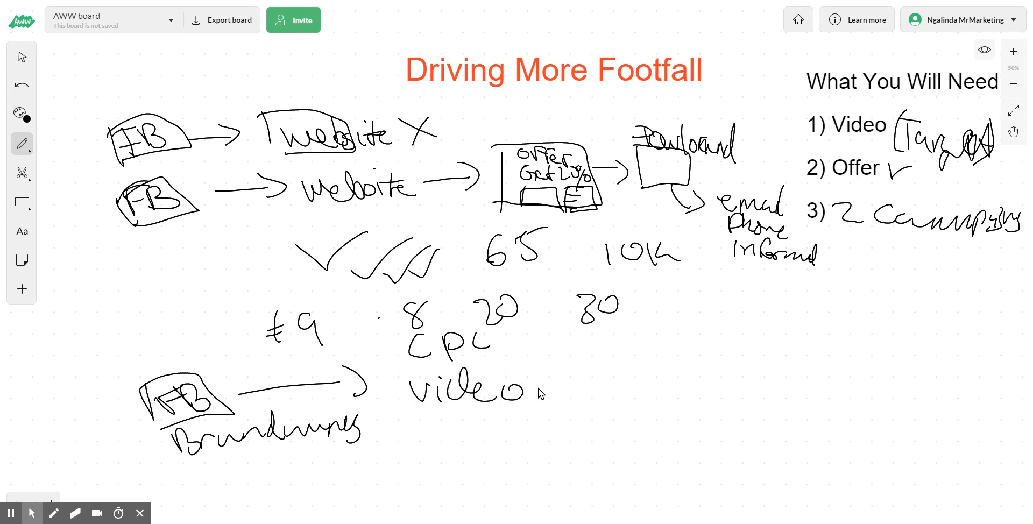
drag(533, 386, 602, 386)
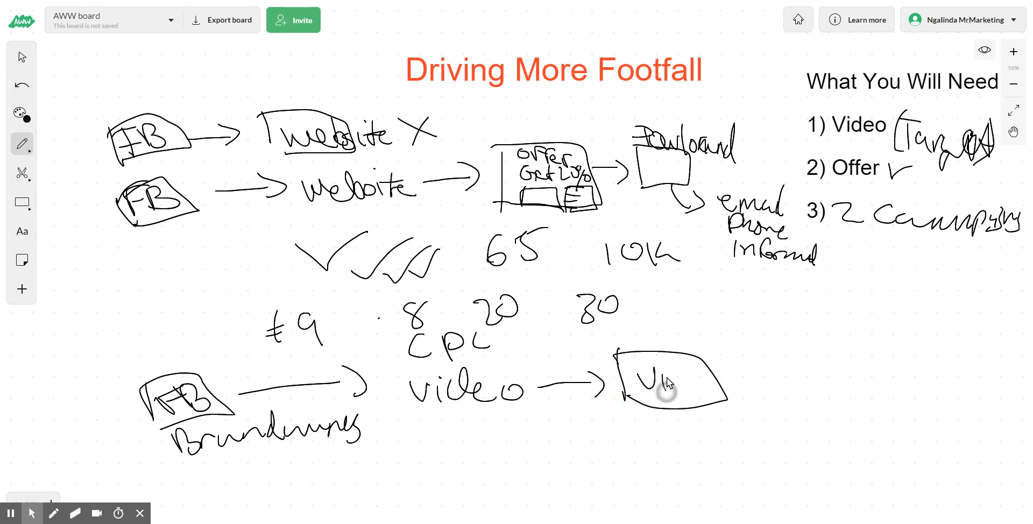
drag(655, 389, 725, 389)
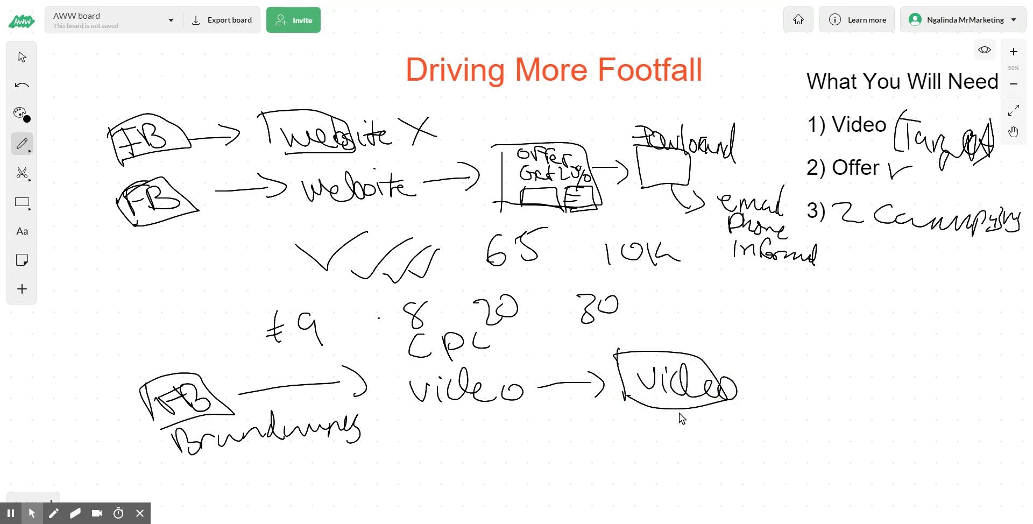
mouse_move(681, 413)
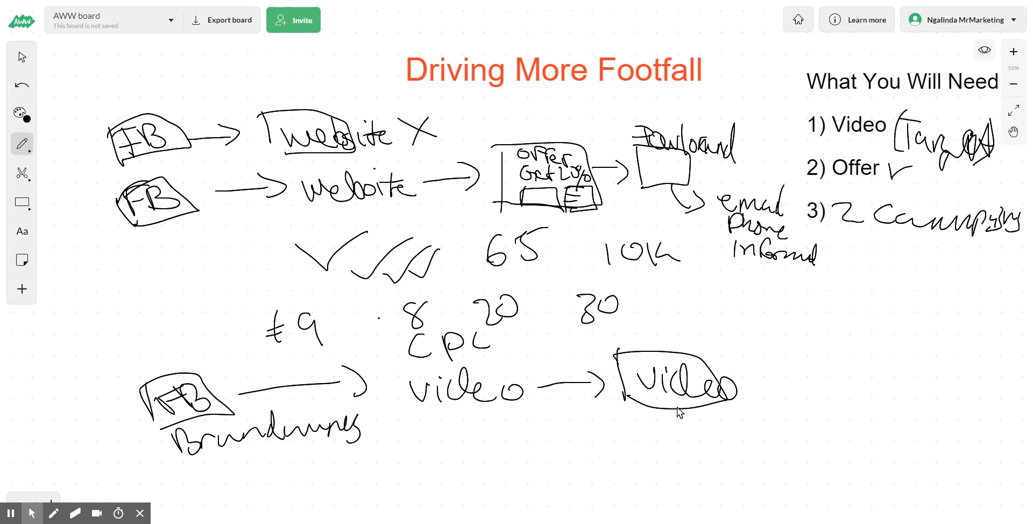
mouse_move(677, 415)
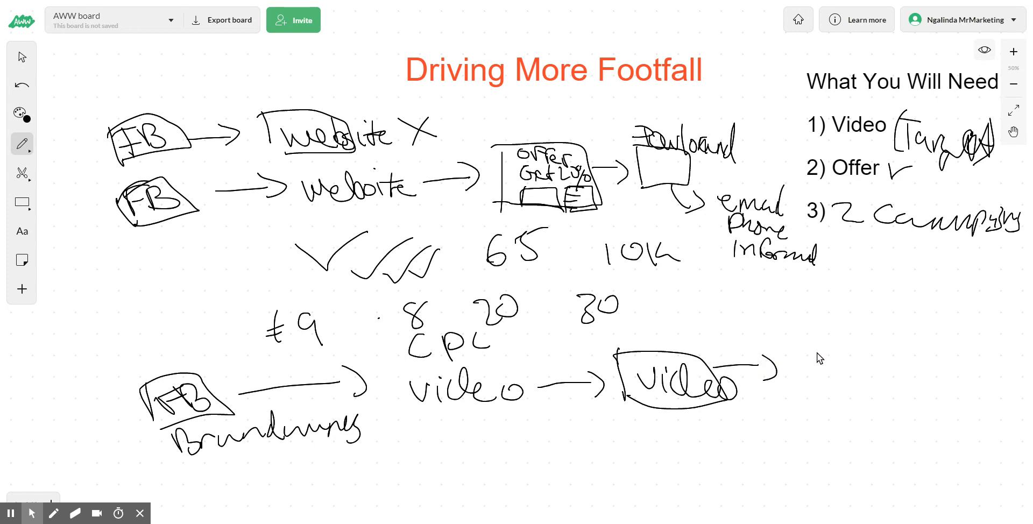
Write 'Target' after the Video box with 'Age 50yr' struck out and 'Age 30-55' below.
drag(797, 369, 843, 378)
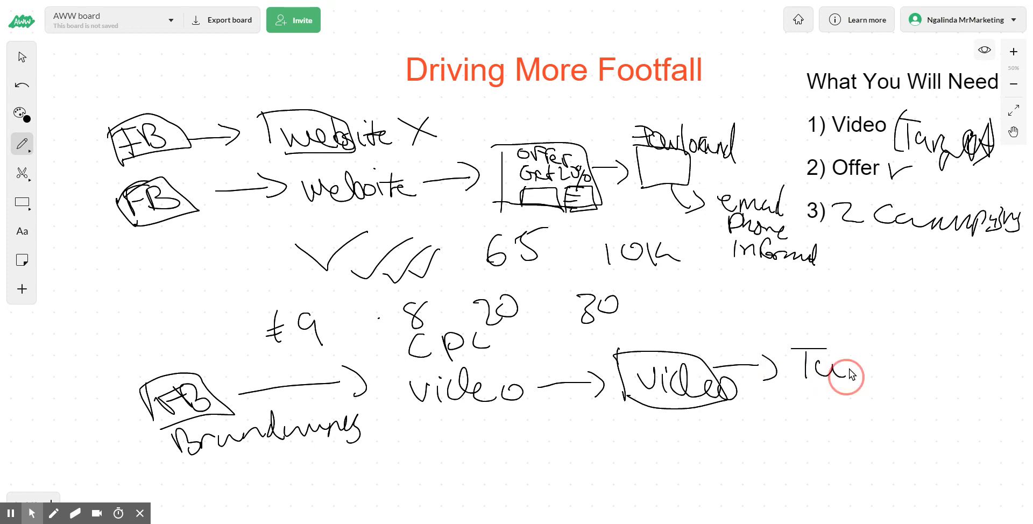
drag(804, 369, 915, 375)
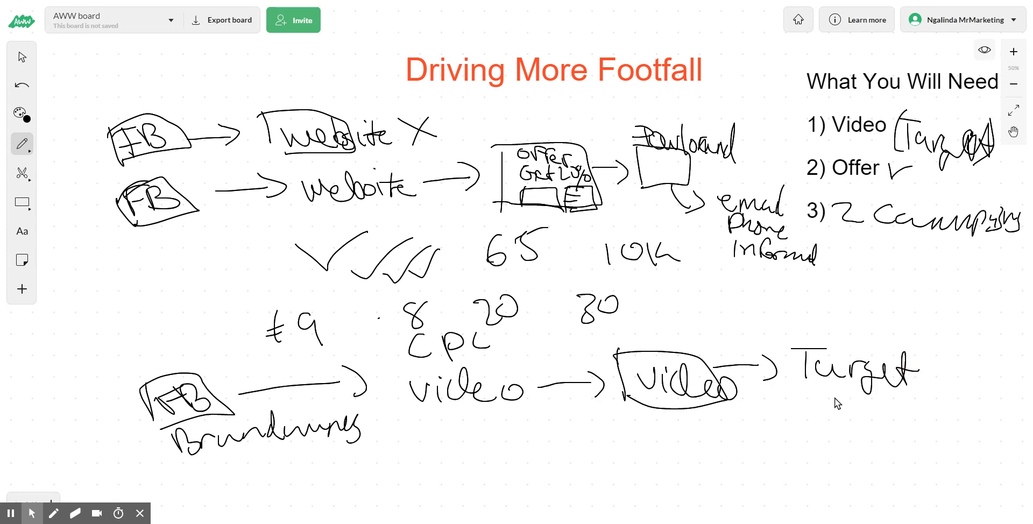
drag(813, 405, 853, 412)
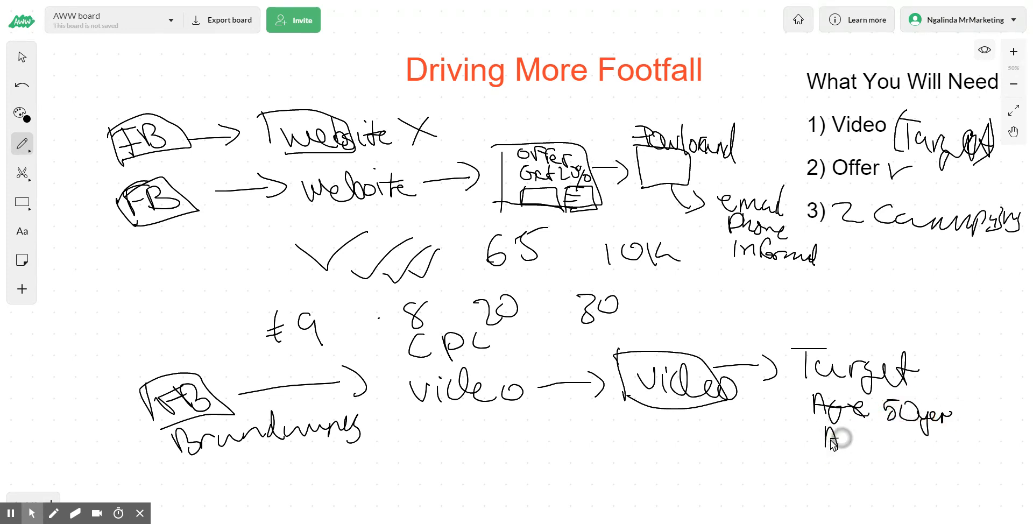
drag(830, 448, 895, 445)
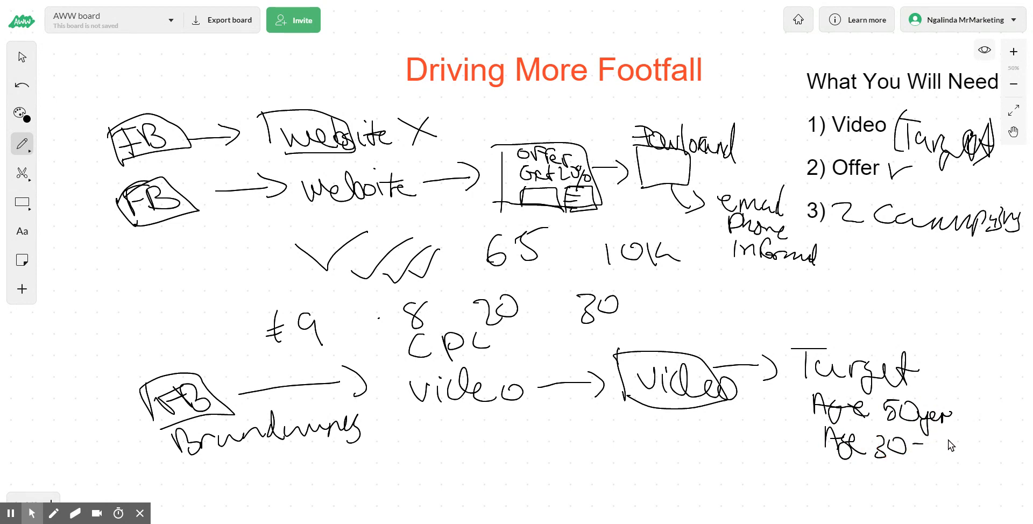
drag(935, 454, 962, 438)
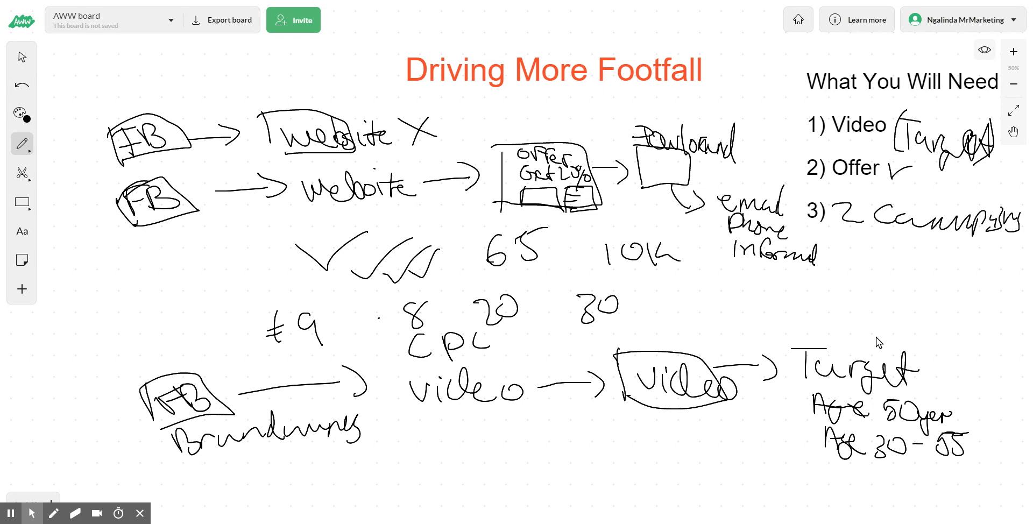
mouse_move(837, 472)
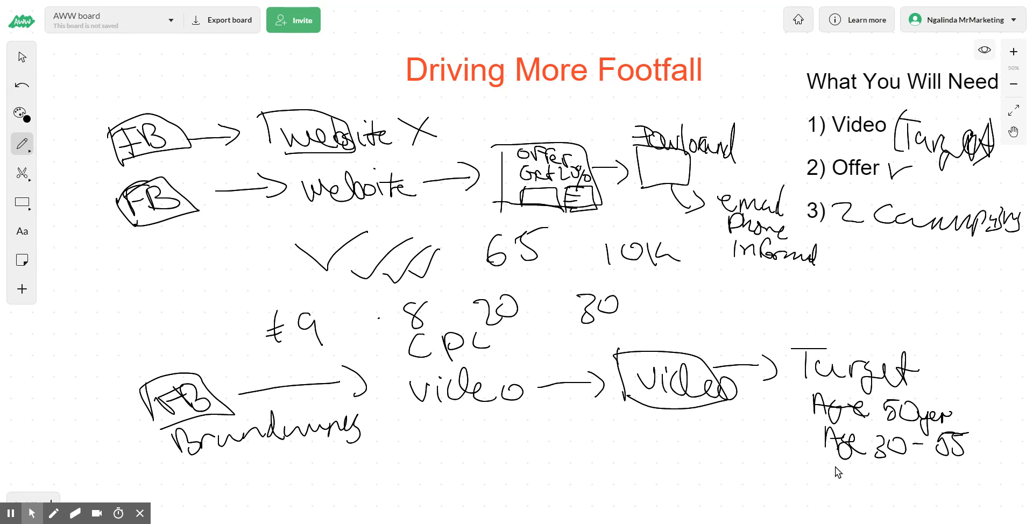
Add 'Location' and the 'DIY / Buy' interests line to the target list.
drag(823, 471, 906, 474)
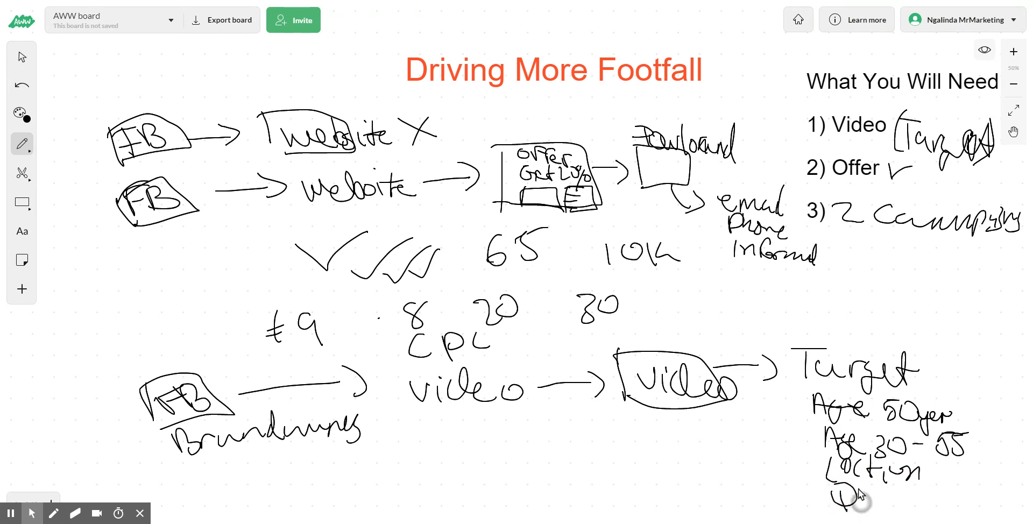
drag(850, 500, 909, 481)
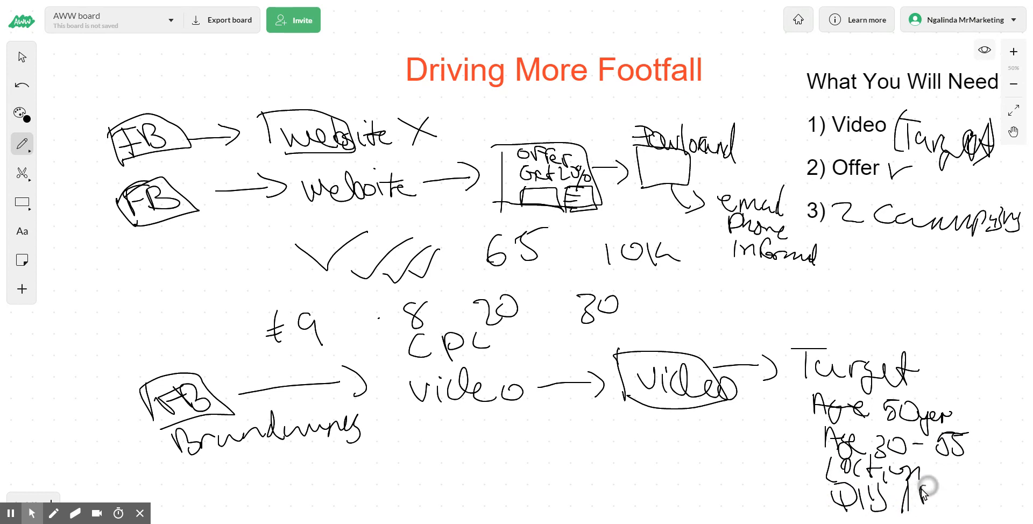
drag(895, 468, 949, 498)
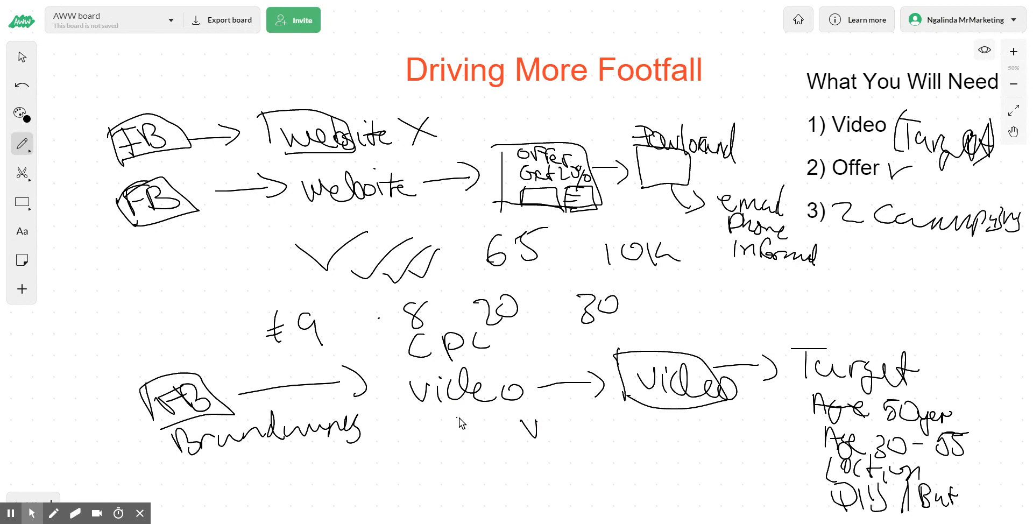
mouse_move(433, 440)
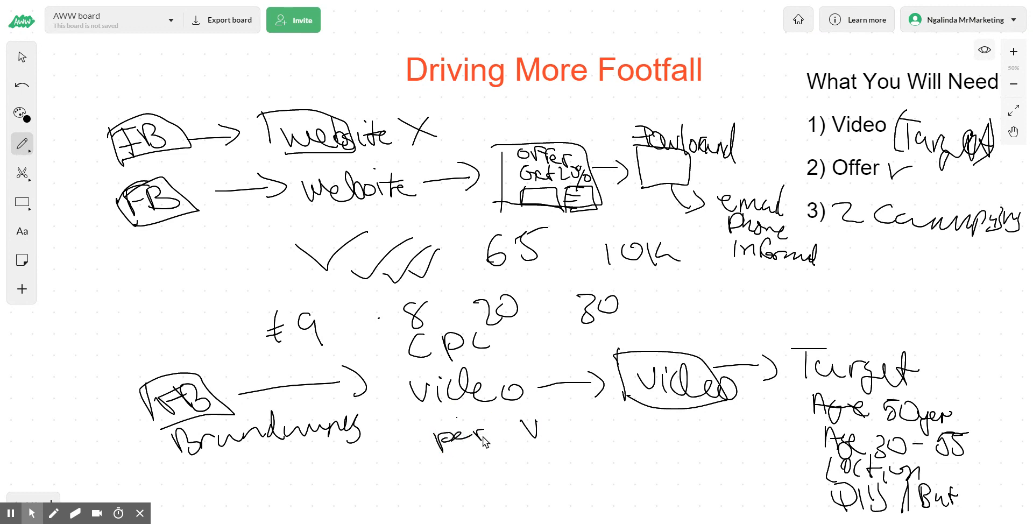
mouse_move(465, 454)
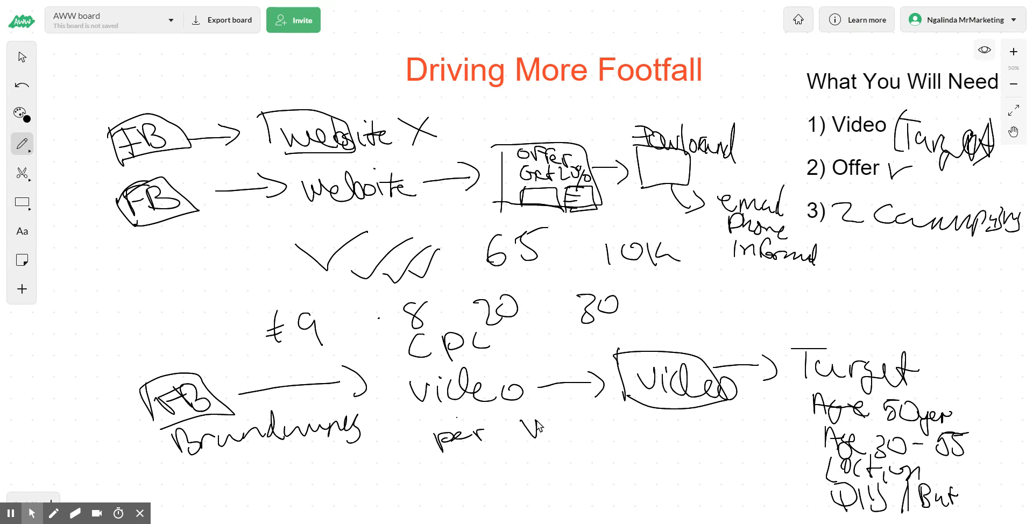
Write 'per V 0.03 0003' under the video items of the branding row.
drag(527, 428, 612, 422)
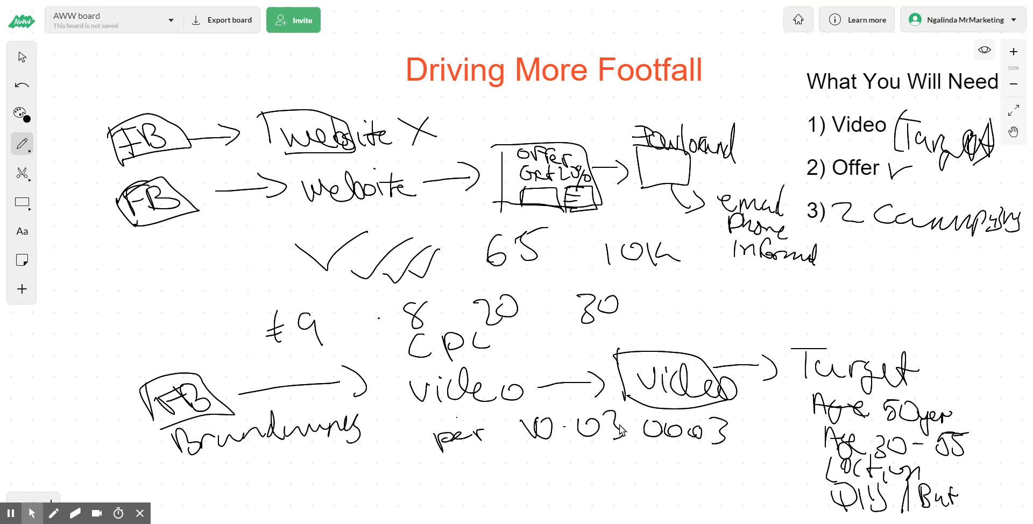
mouse_move(332, 415)
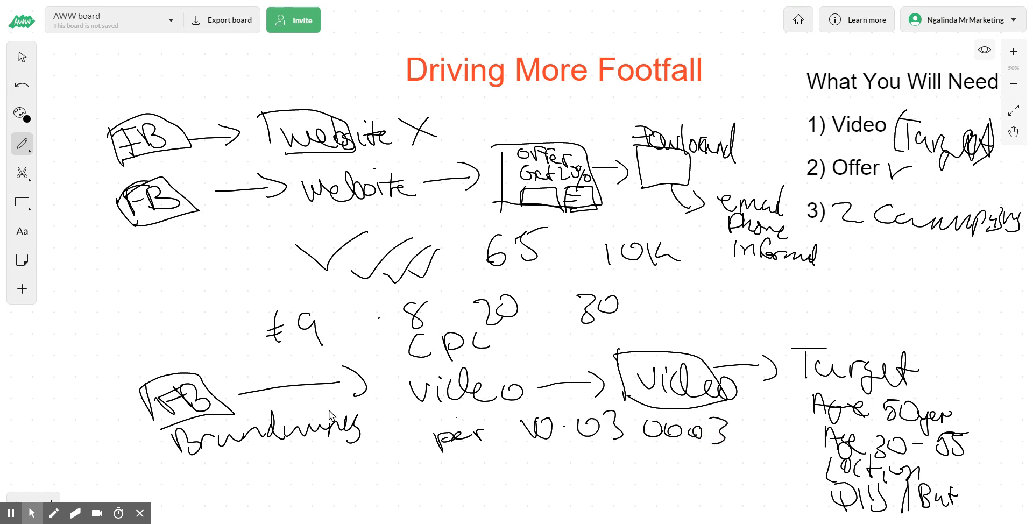
mouse_move(646, 394)
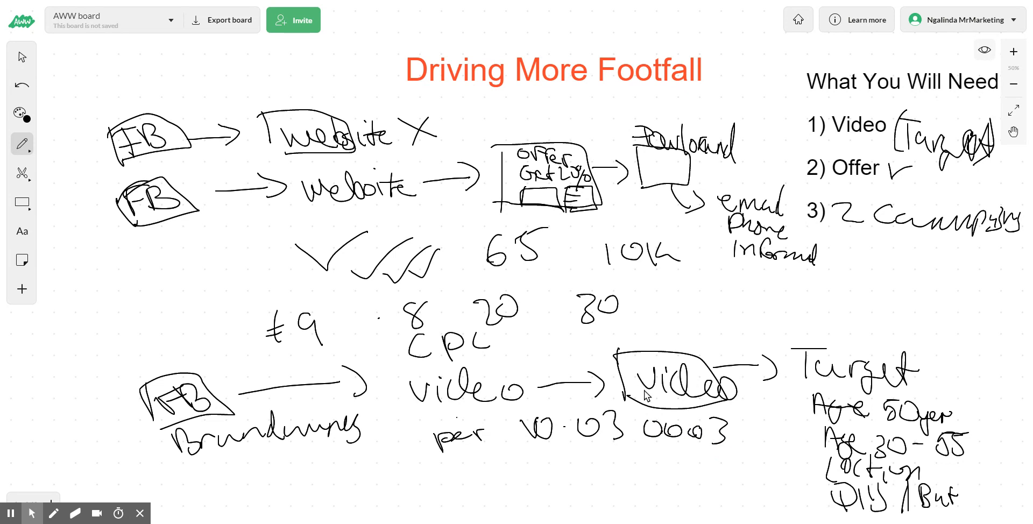
mouse_move(331, 407)
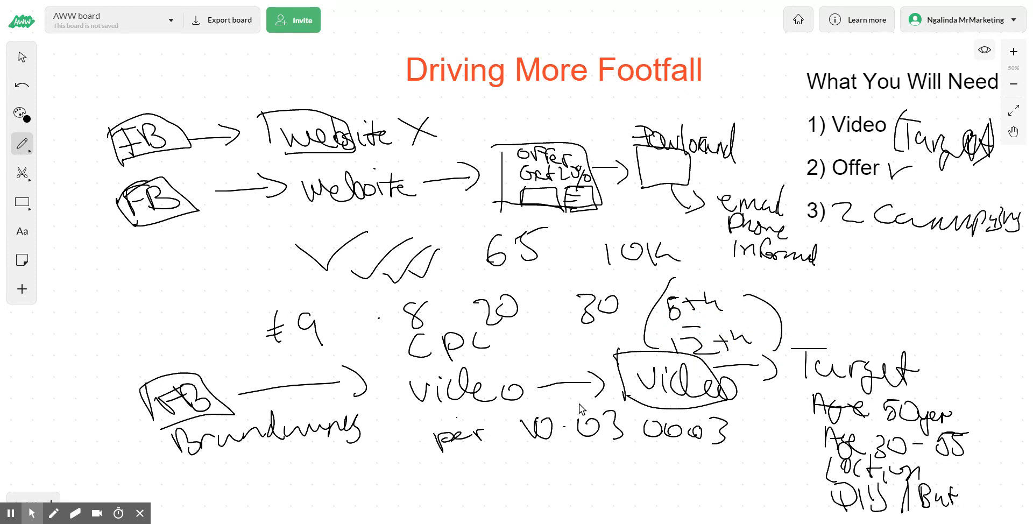
mouse_move(593, 402)
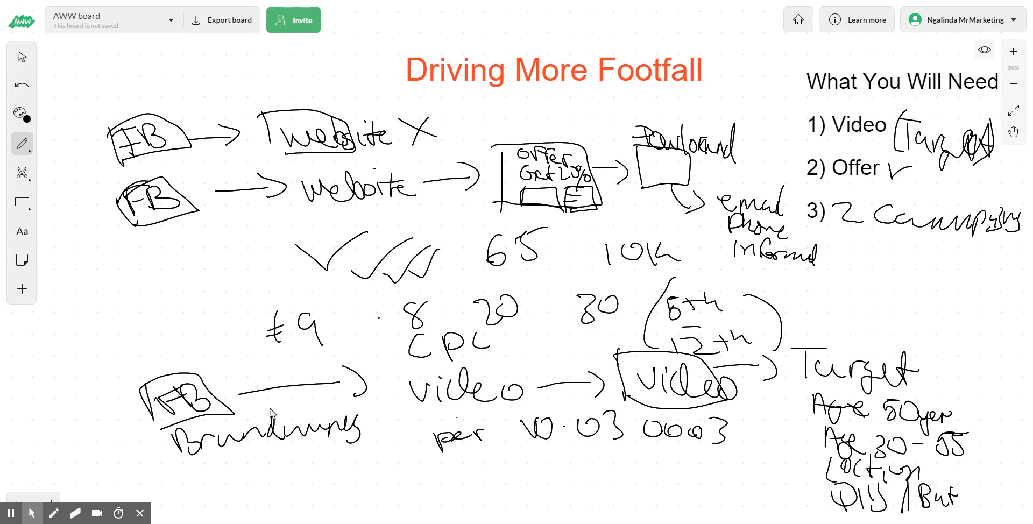
mouse_move(550, 418)
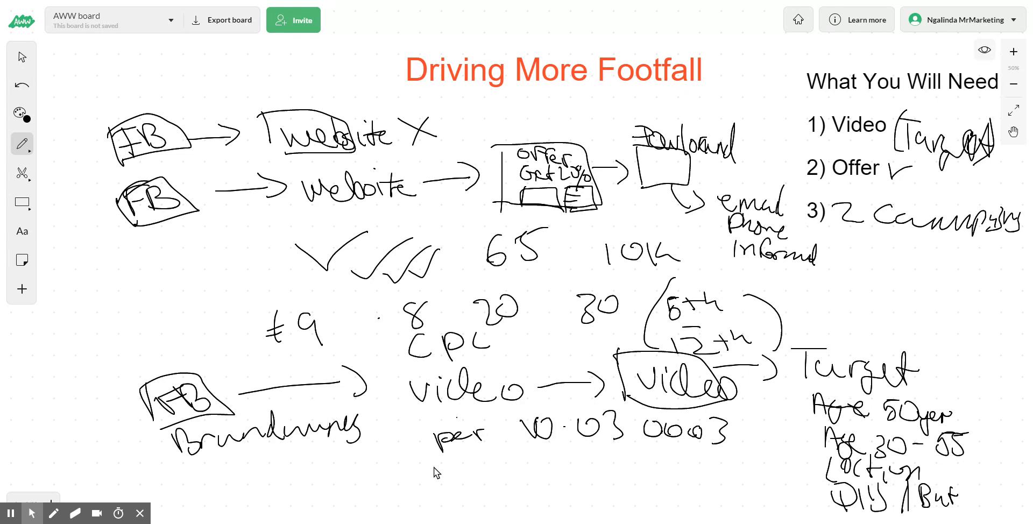
mouse_move(213, 462)
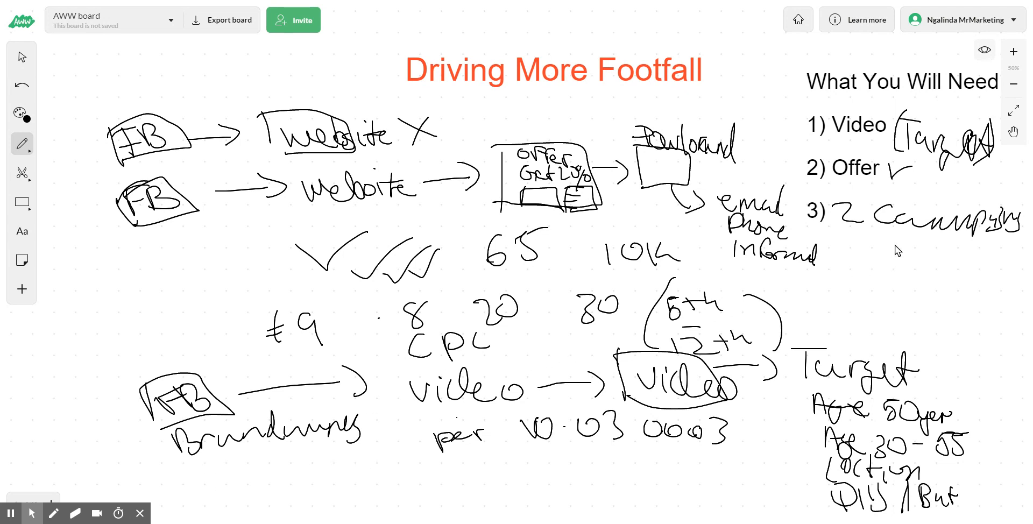
mouse_move(938, 197)
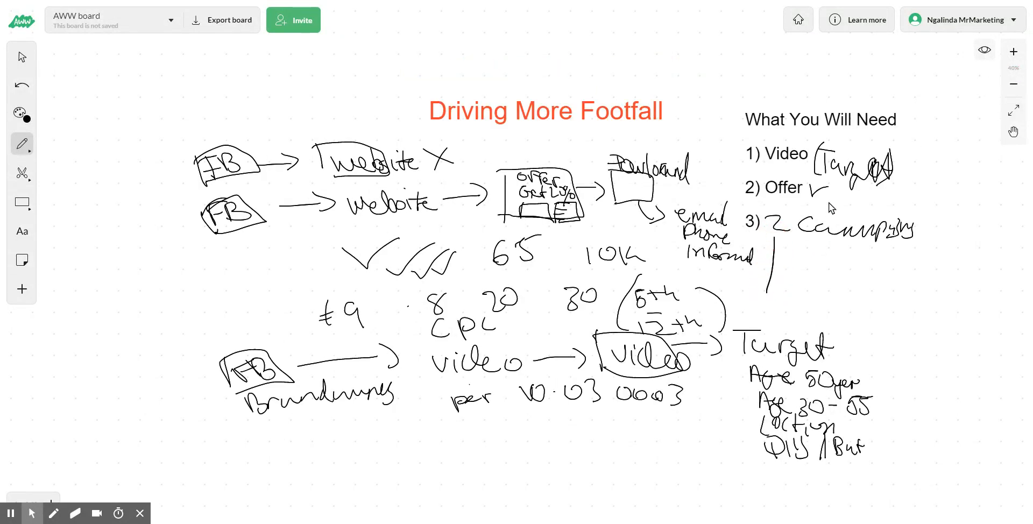
mouse_move(257, 441)
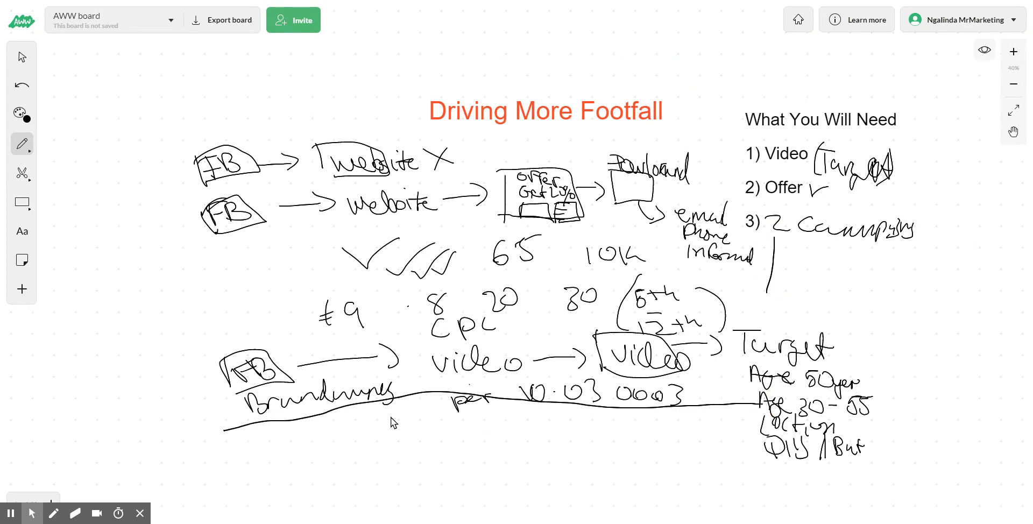
mouse_move(411, 423)
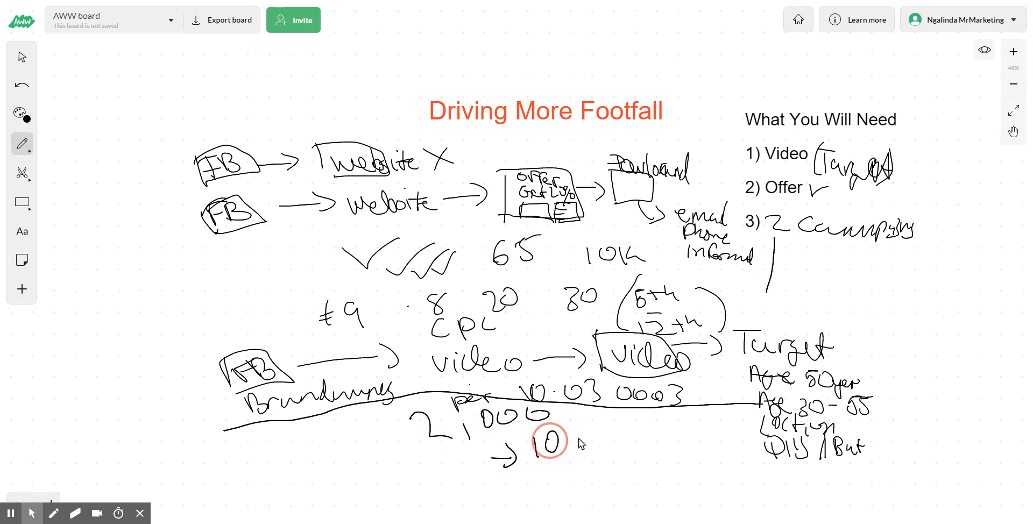
drag(563, 442, 685, 445)
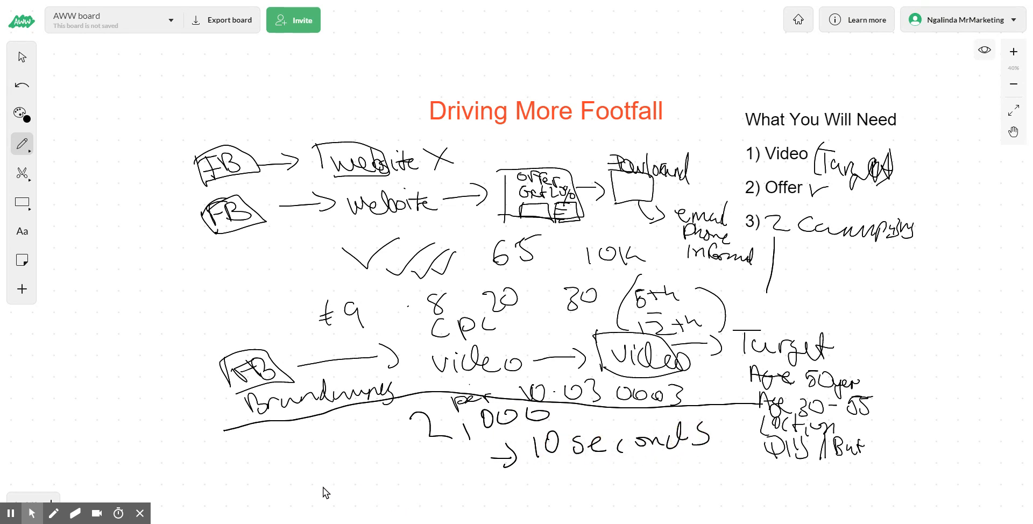
mouse_move(272, 496)
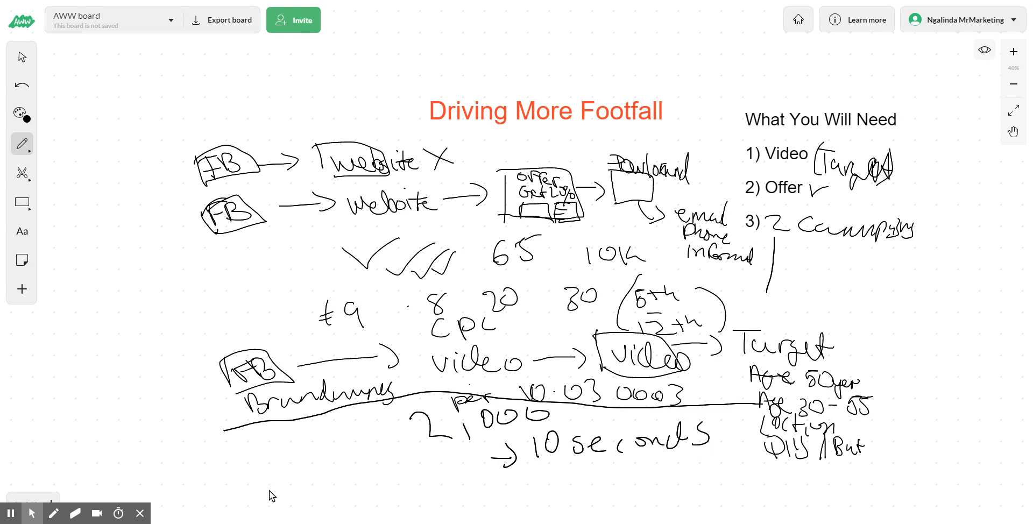
mouse_move(311, 463)
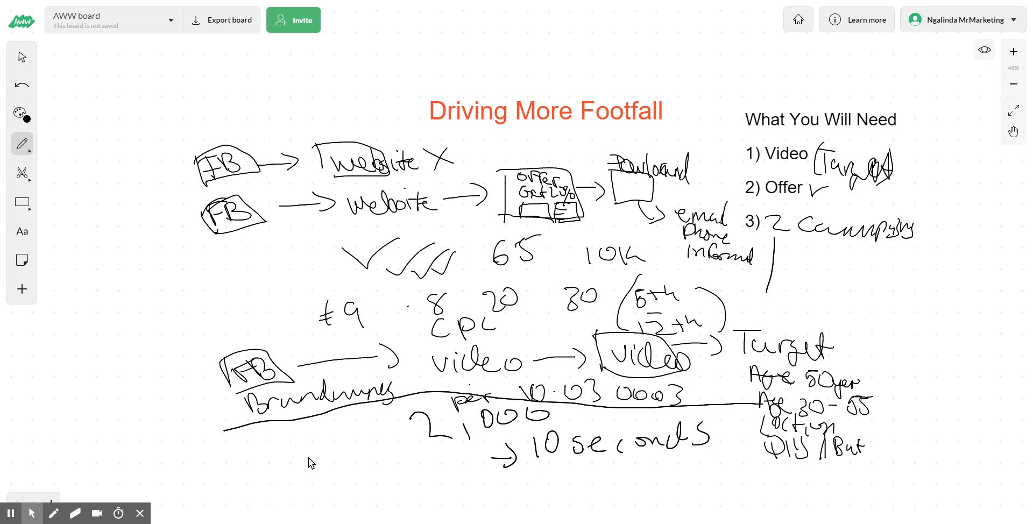
mouse_move(777, 243)
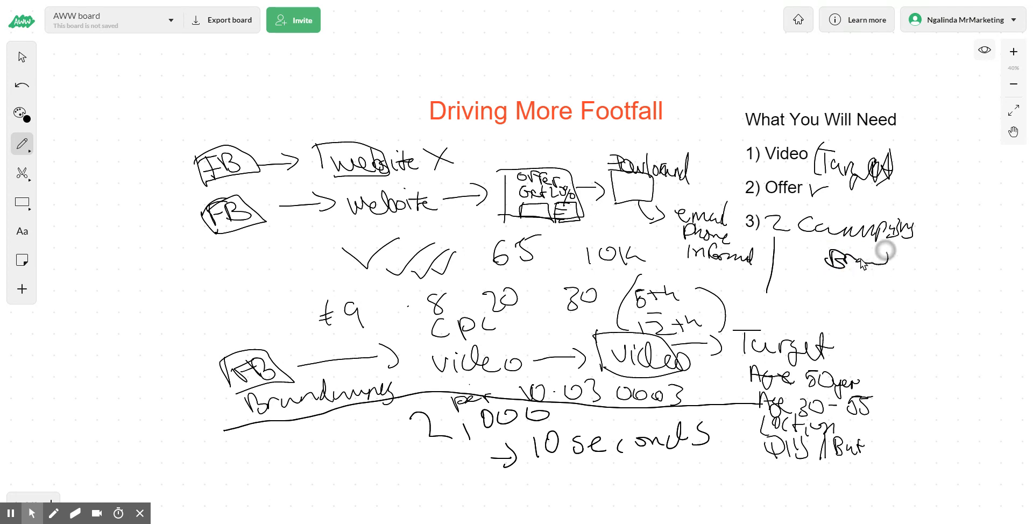
List the campaigns as circled 1 Branding and circled 2 Remarketing.
drag(823, 263, 935, 260)
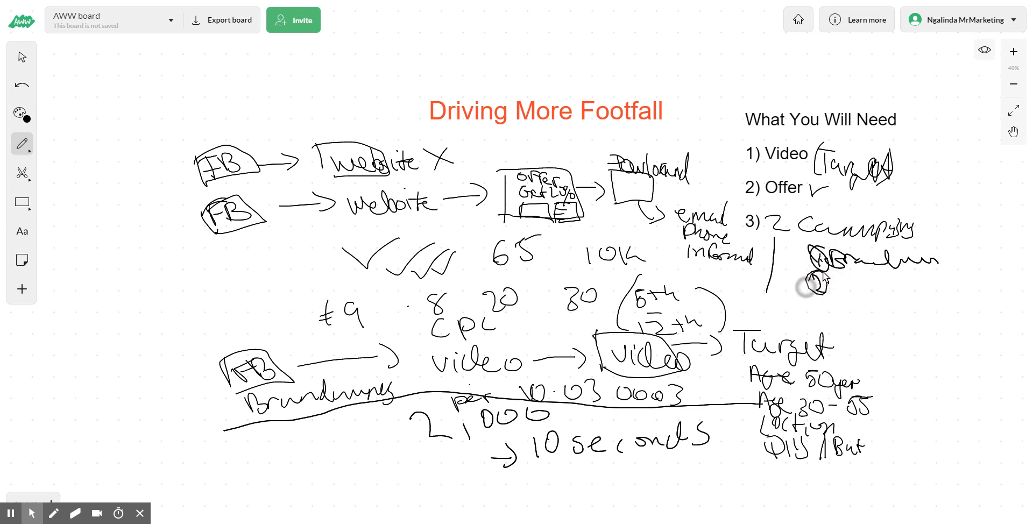
drag(816, 284, 921, 293)
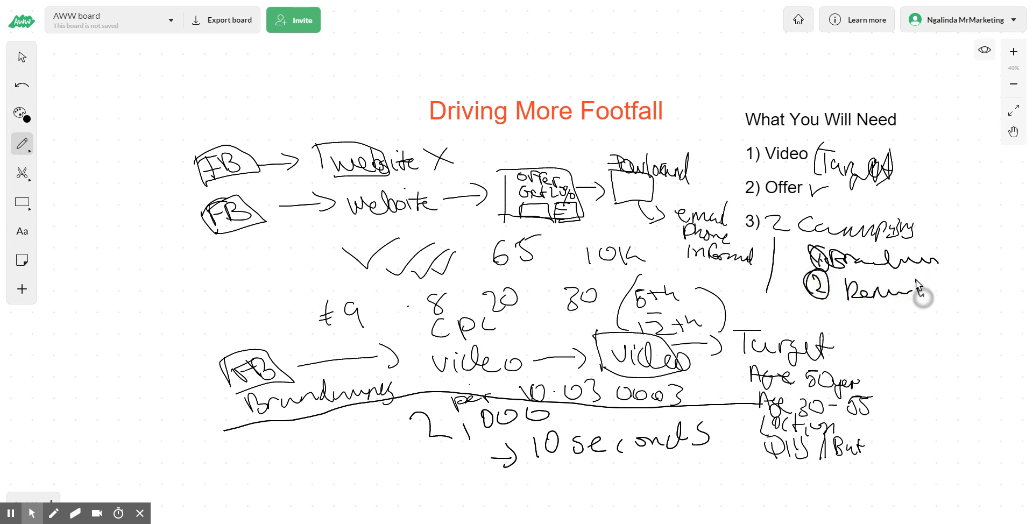
drag(902, 293, 936, 293)
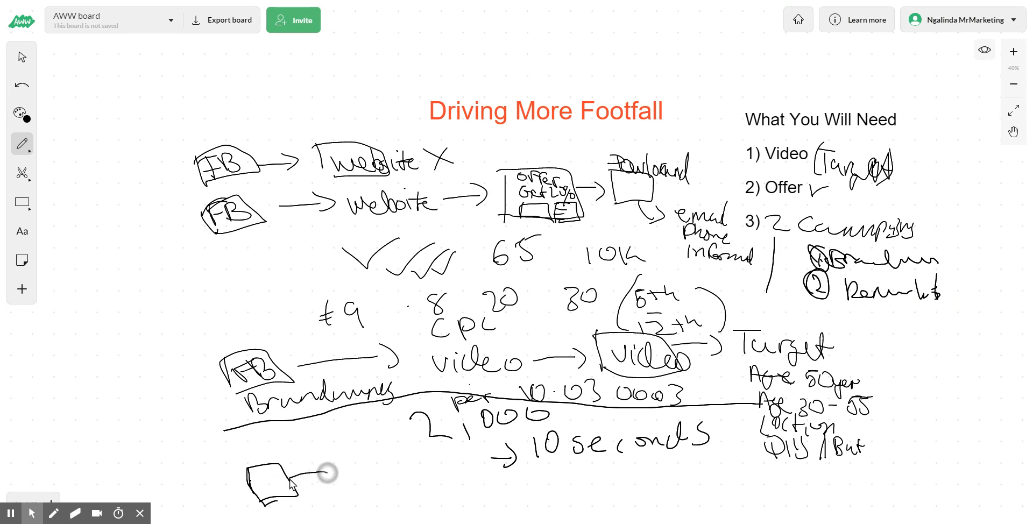
Label the bottom box FB / Lead and arrow it onward to Offer.
drag(329, 472, 382, 470)
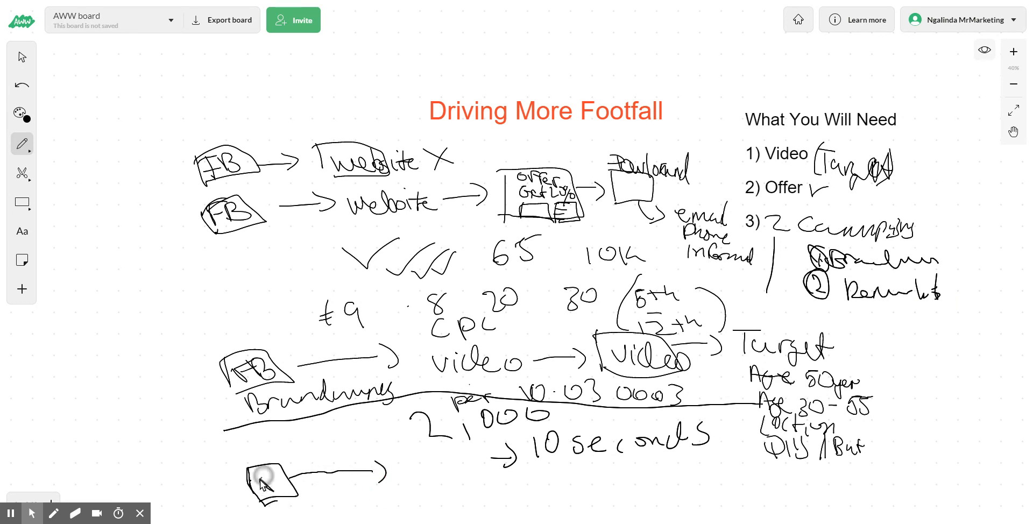
drag(261, 484, 299, 475)
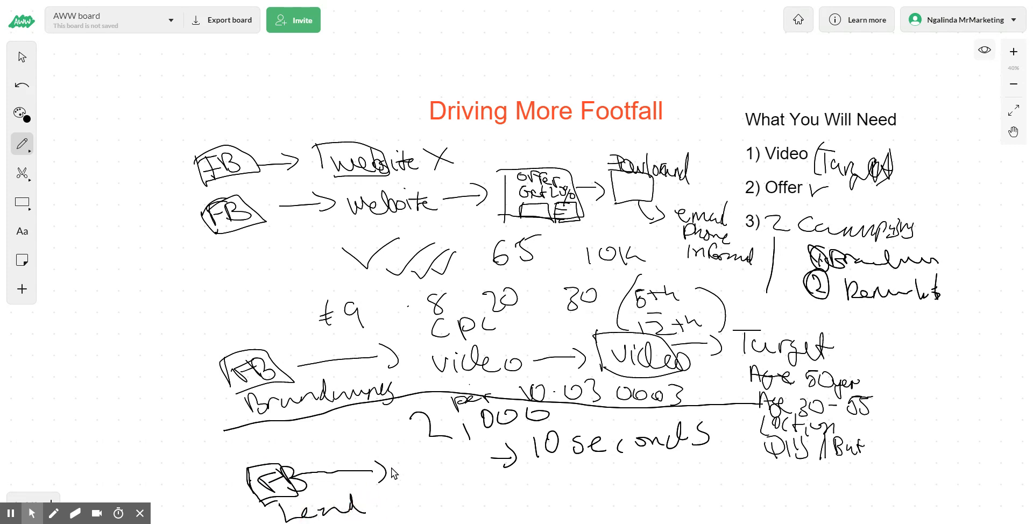
mouse_move(423, 434)
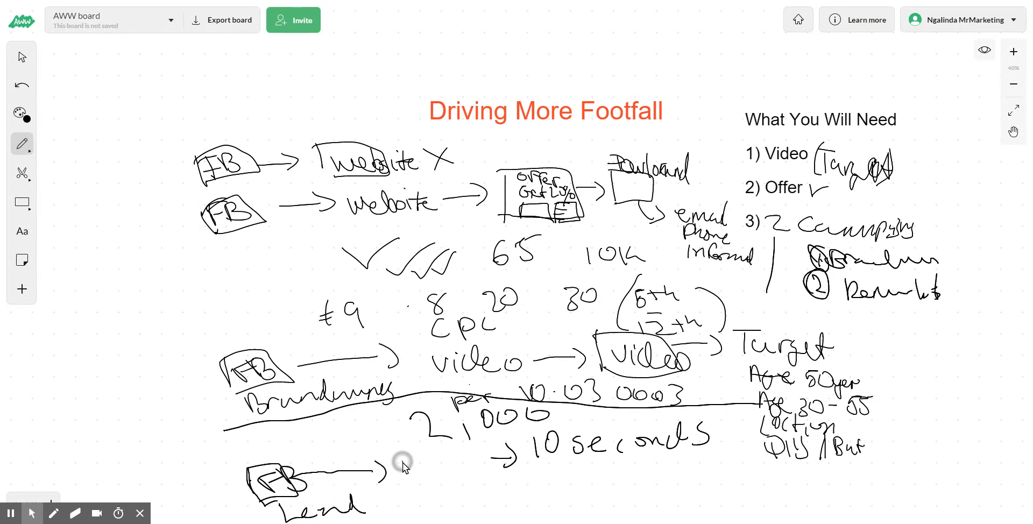
drag(395, 464, 501, 465)
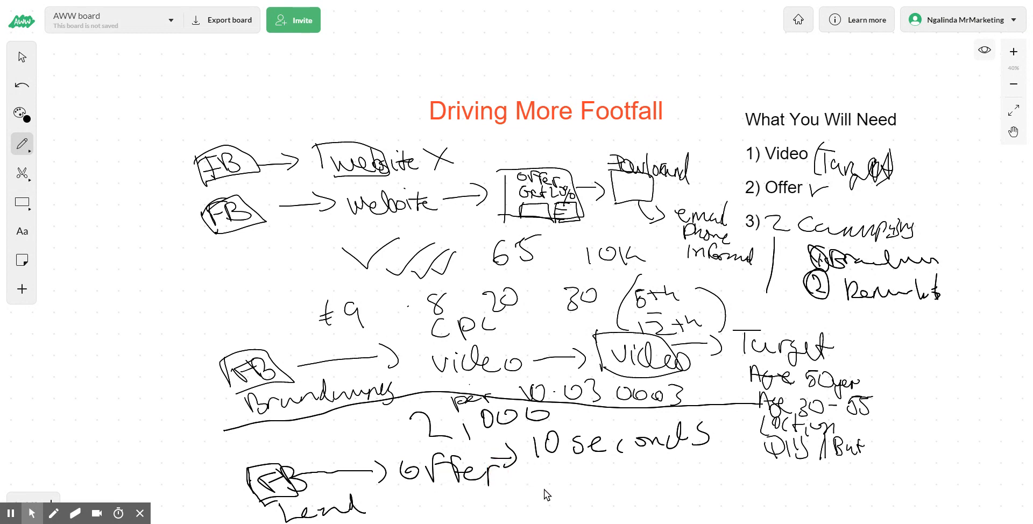
mouse_move(512, 484)
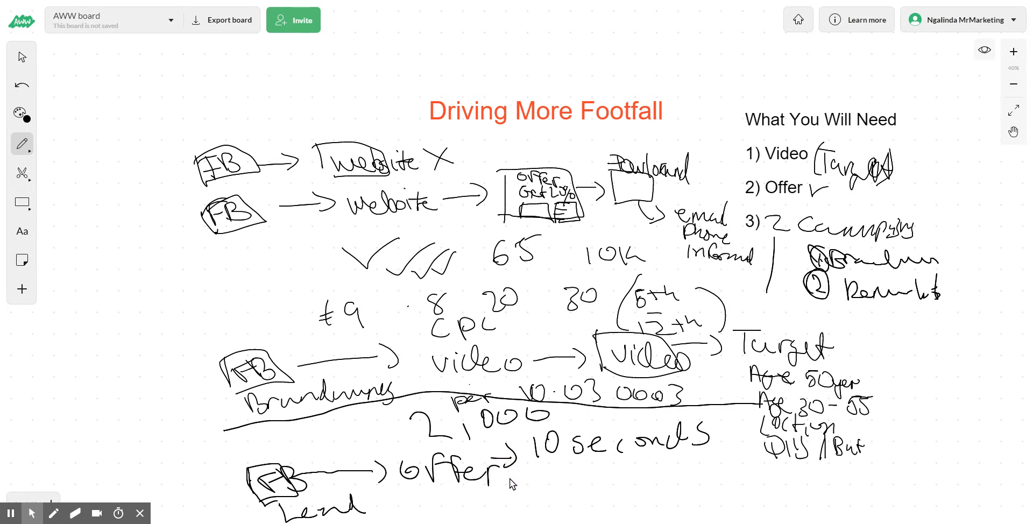
drag(510, 467, 550, 468)
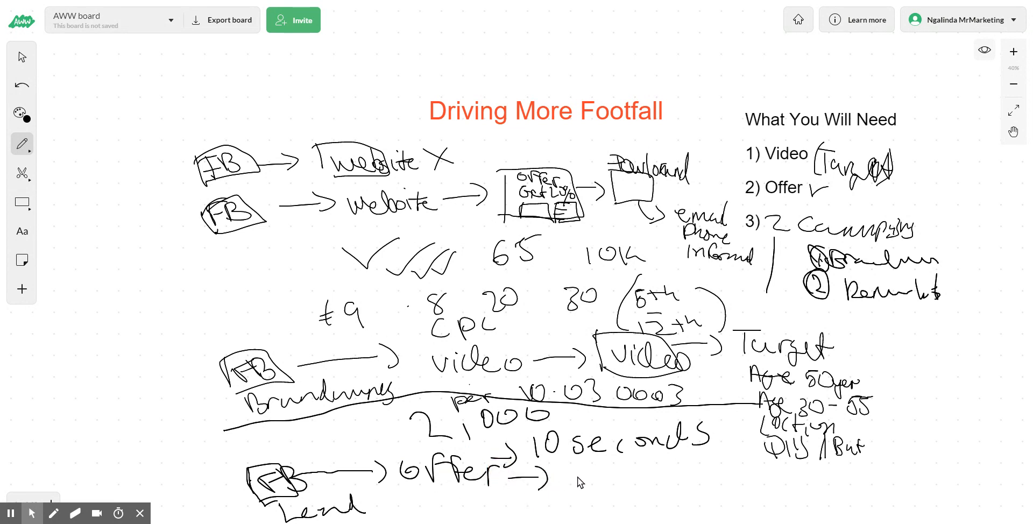
Continue the row through 2,000 to a boxed landing page word.
drag(590, 474, 629, 468)
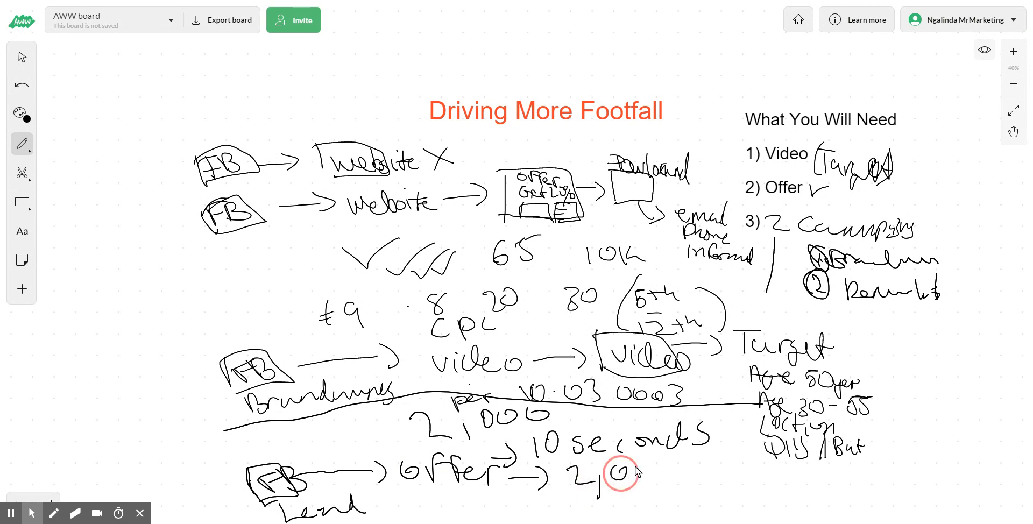
drag(616, 471, 681, 474)
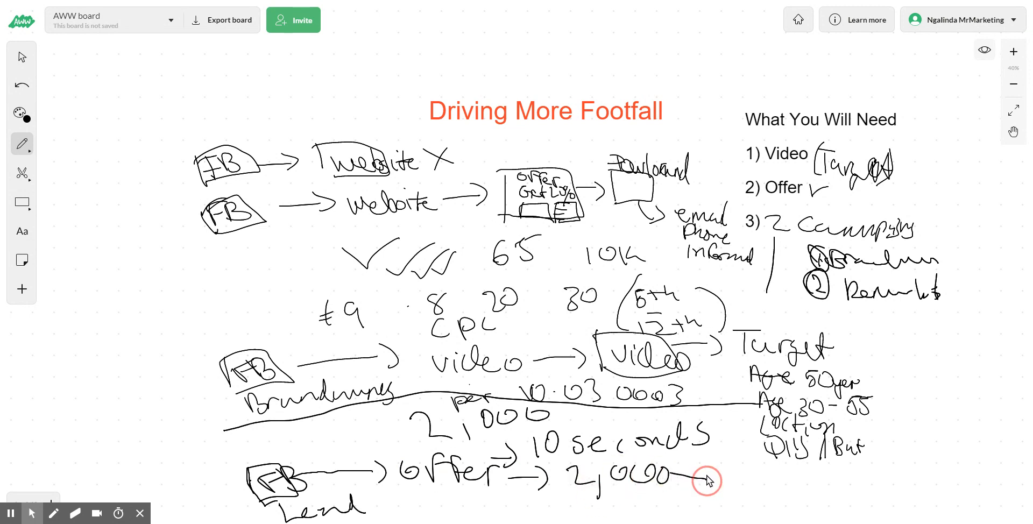
drag(689, 476, 741, 476)
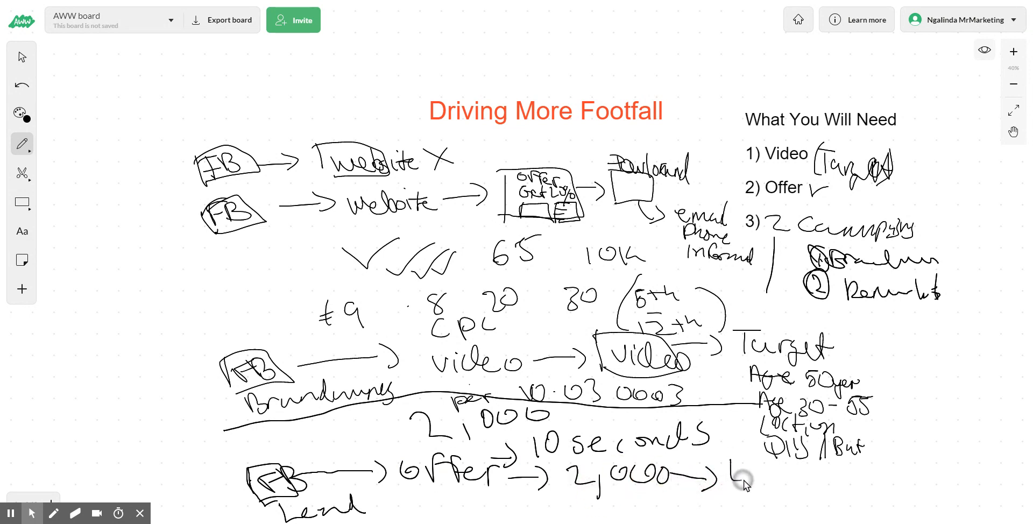
drag(731, 481, 820, 487)
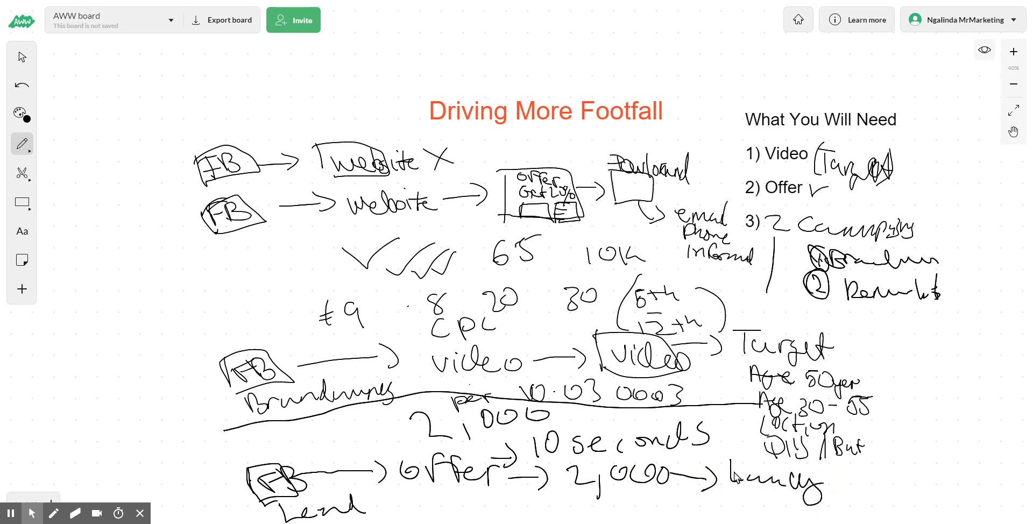
drag(721, 454, 829, 514)
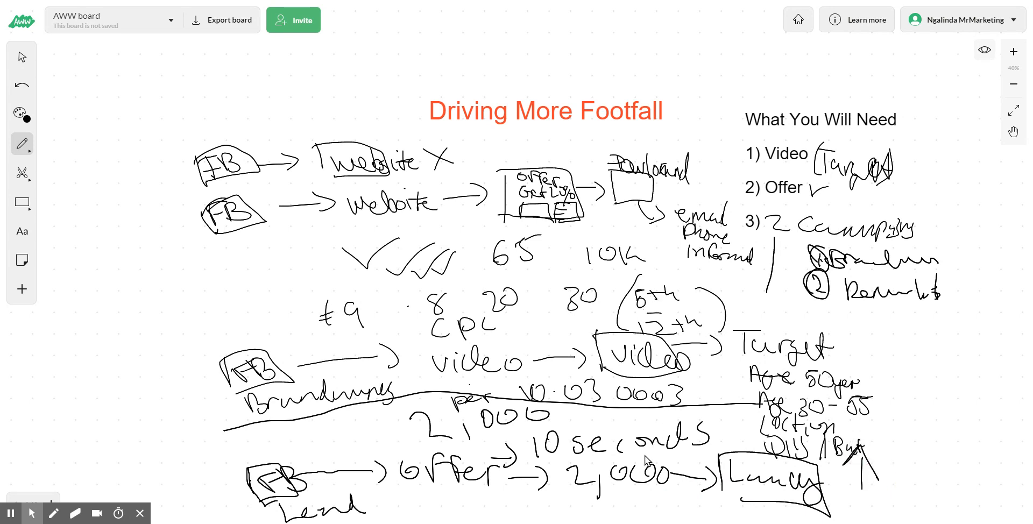
mouse_move(616, 454)
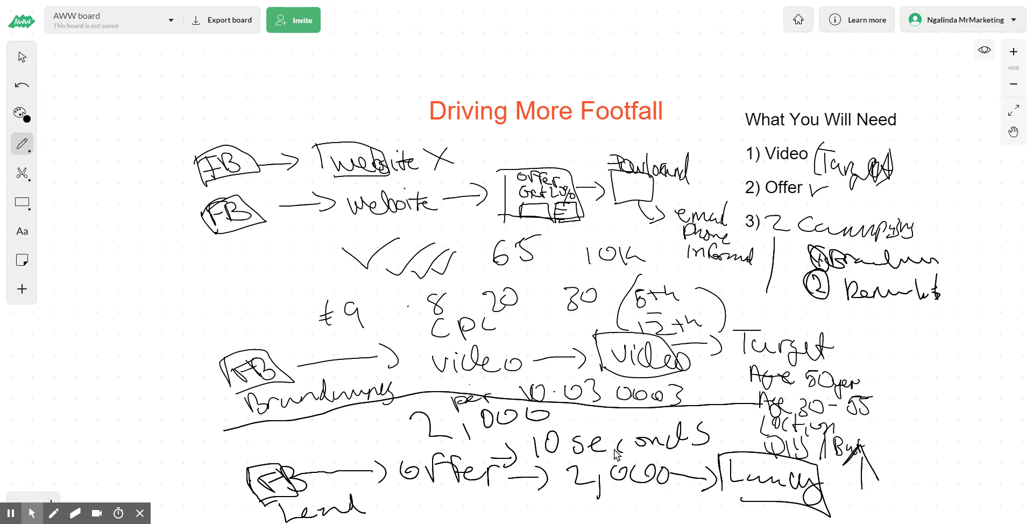
mouse_move(588, 467)
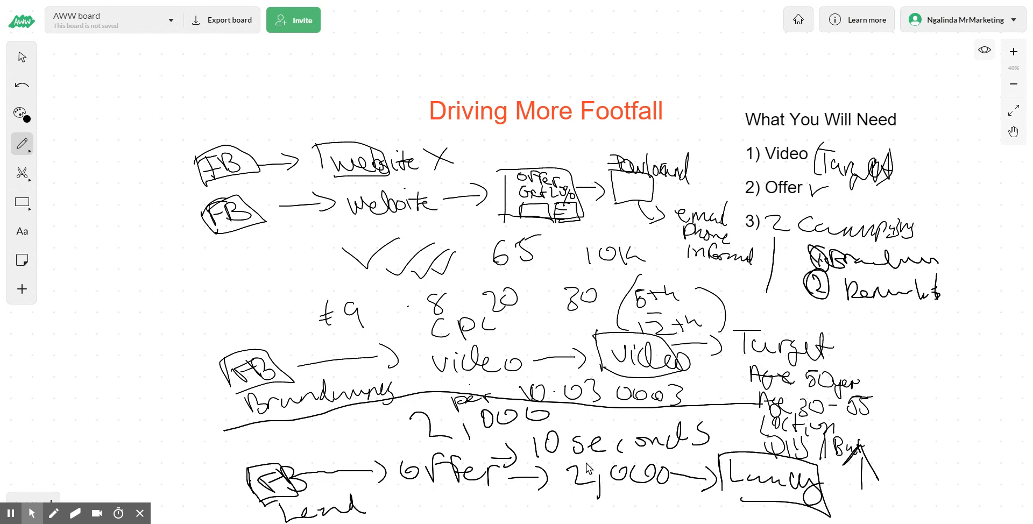
mouse_move(661, 456)
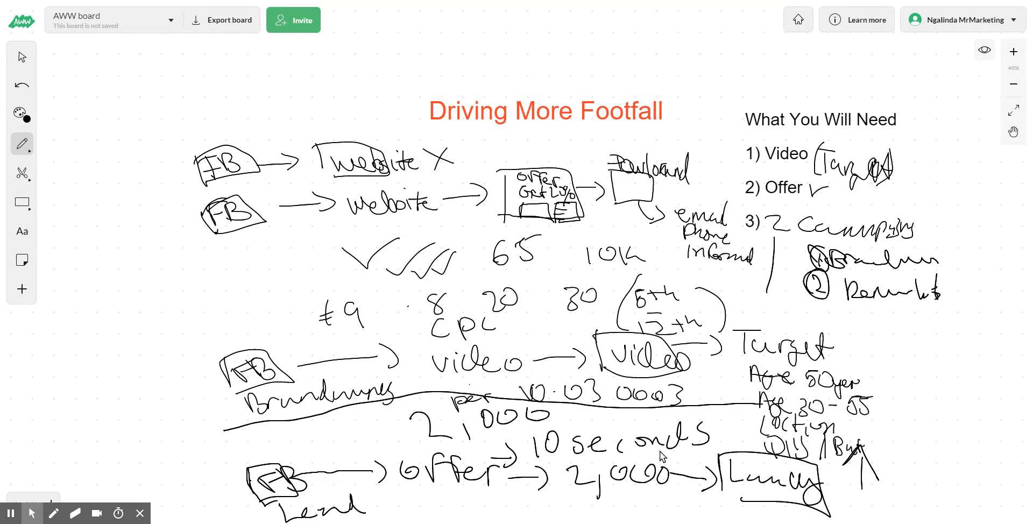
mouse_move(846, 454)
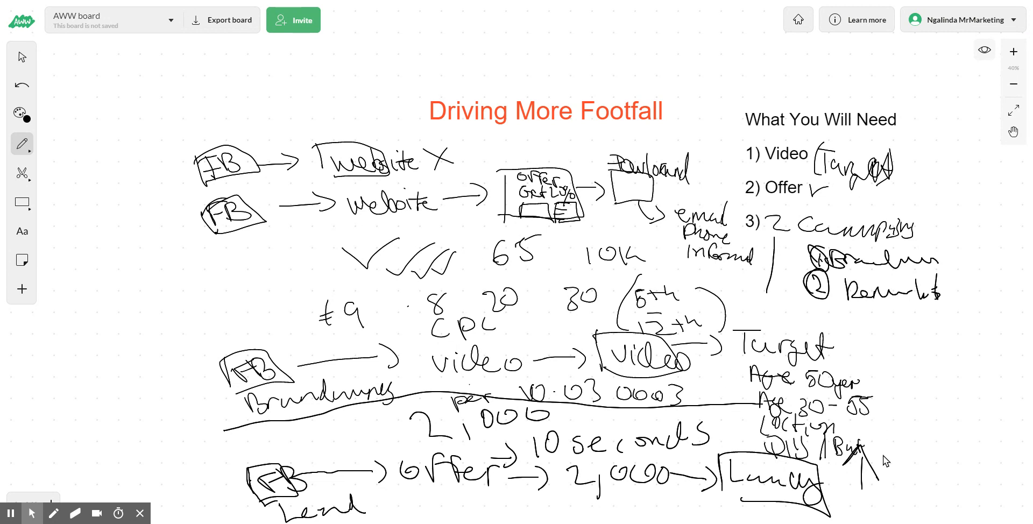
Draw the second and third upward arrows at the lower right.
drag(892, 474, 903, 415)
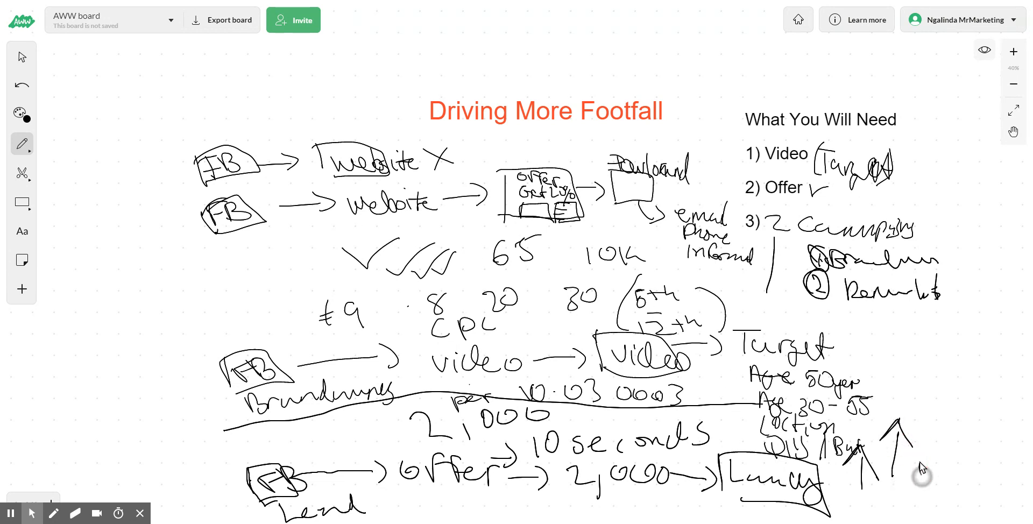
drag(921, 475, 932, 418)
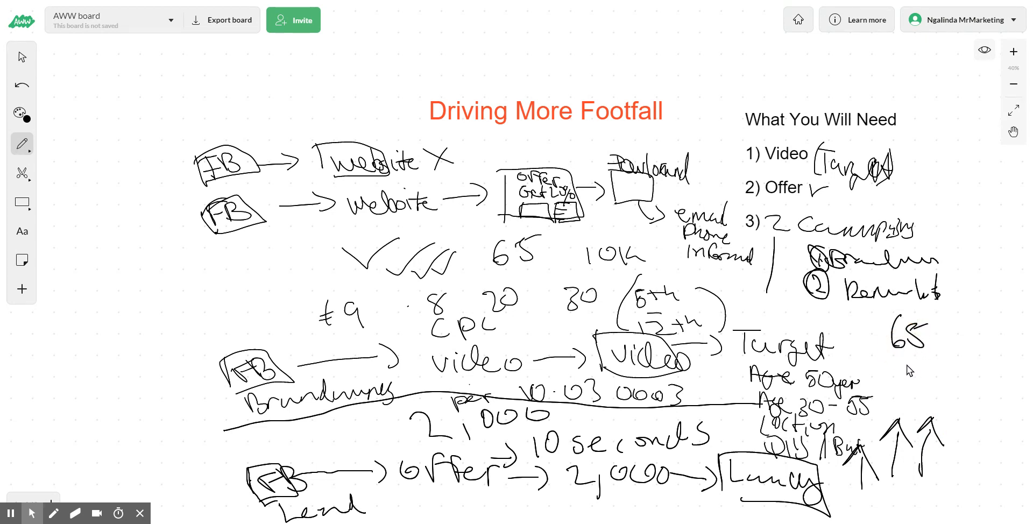
mouse_move(696, 379)
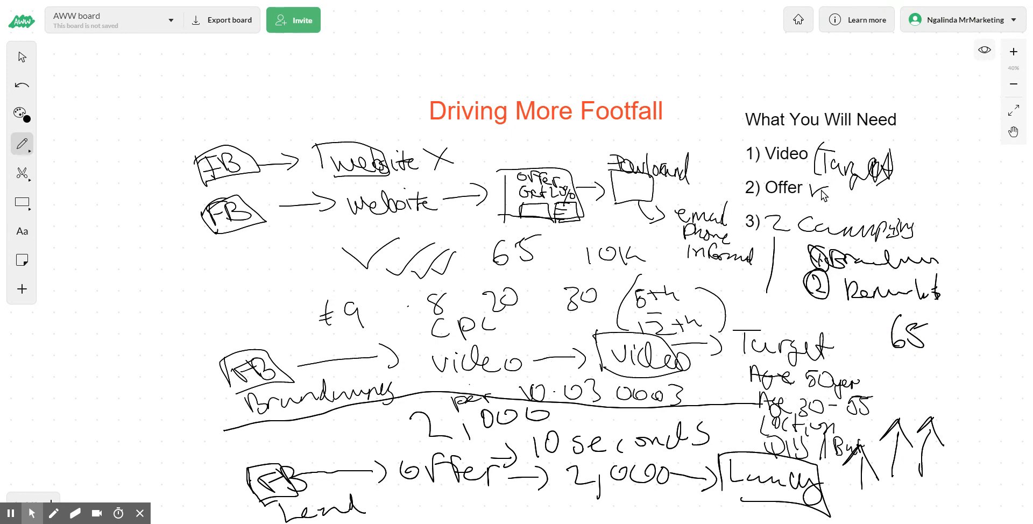
mouse_move(779, 152)
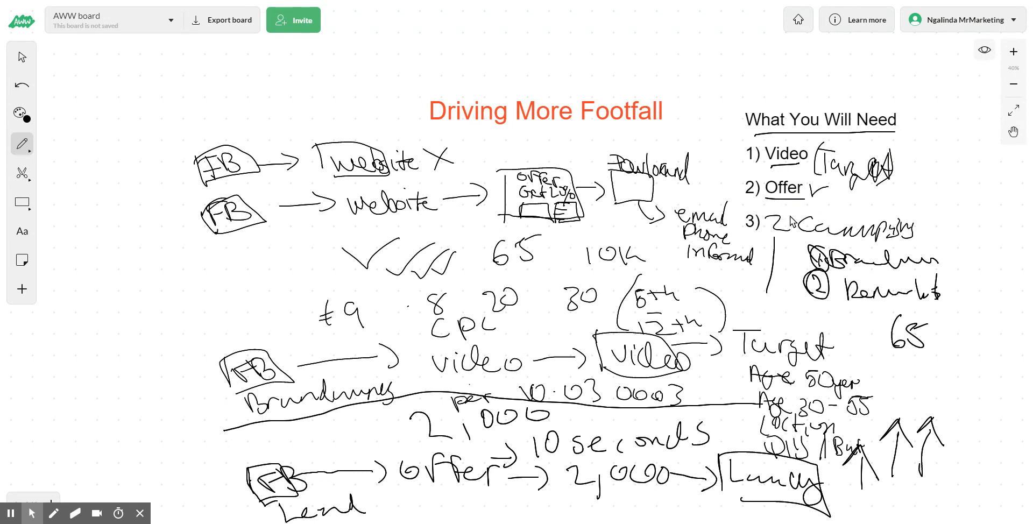
mouse_move(789, 238)
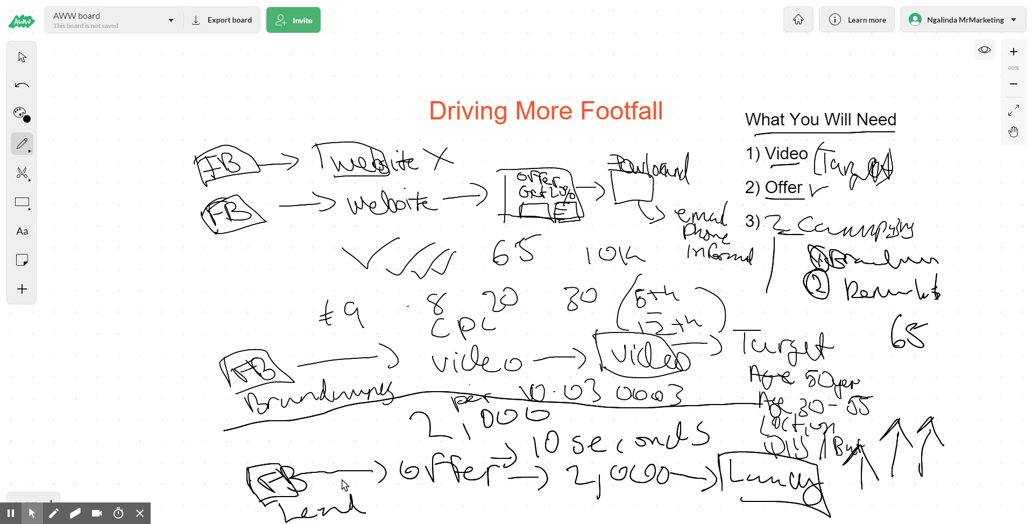
mouse_move(303, 493)
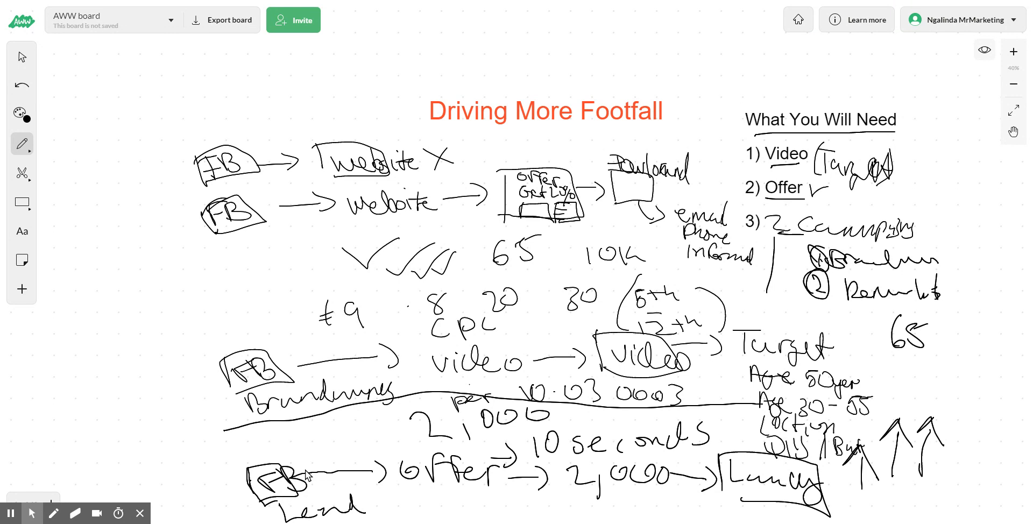
mouse_move(465, 489)
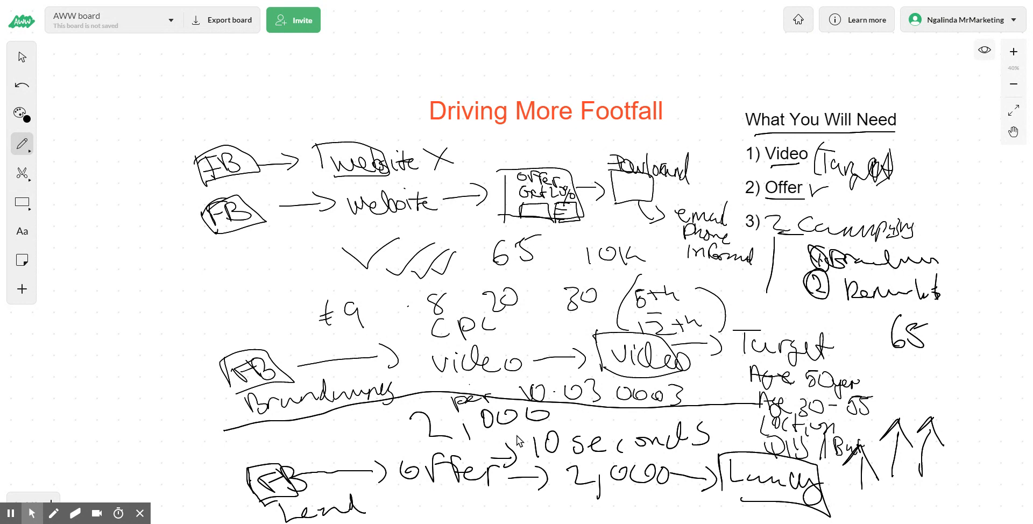
mouse_move(790, 468)
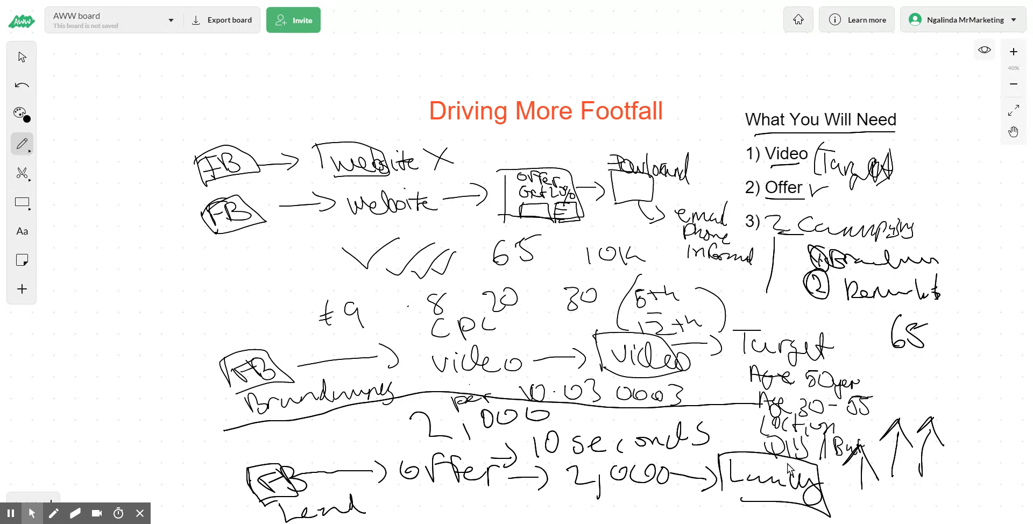
mouse_move(848, 480)
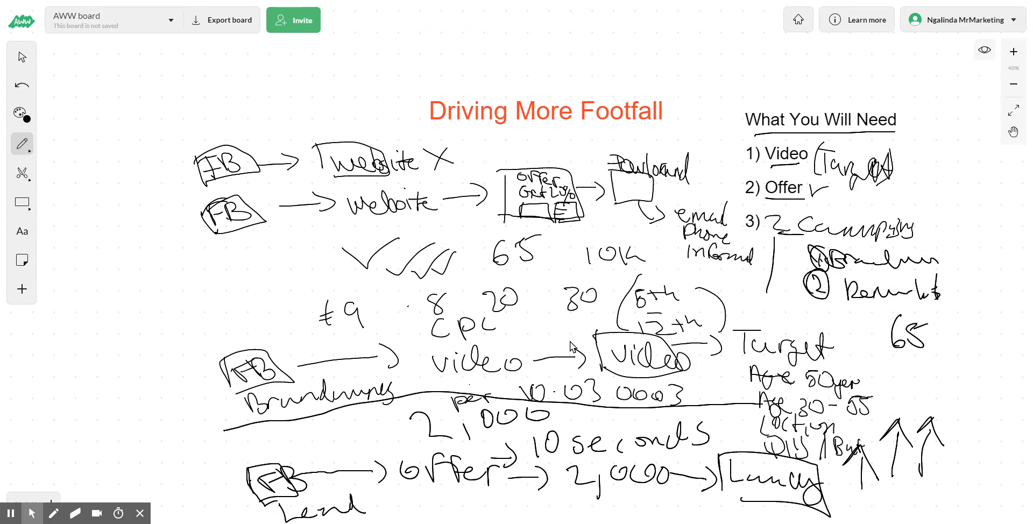
mouse_move(539, 356)
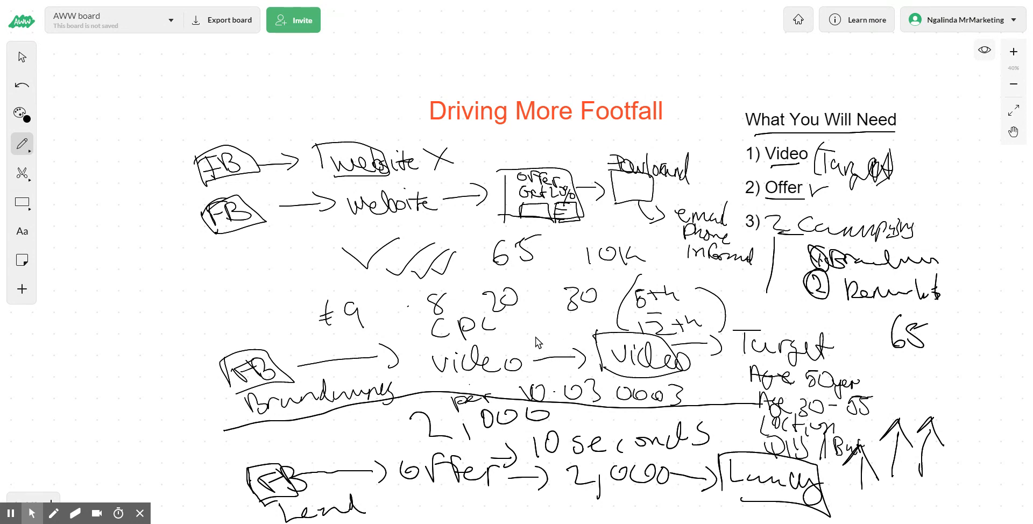
mouse_move(543, 327)
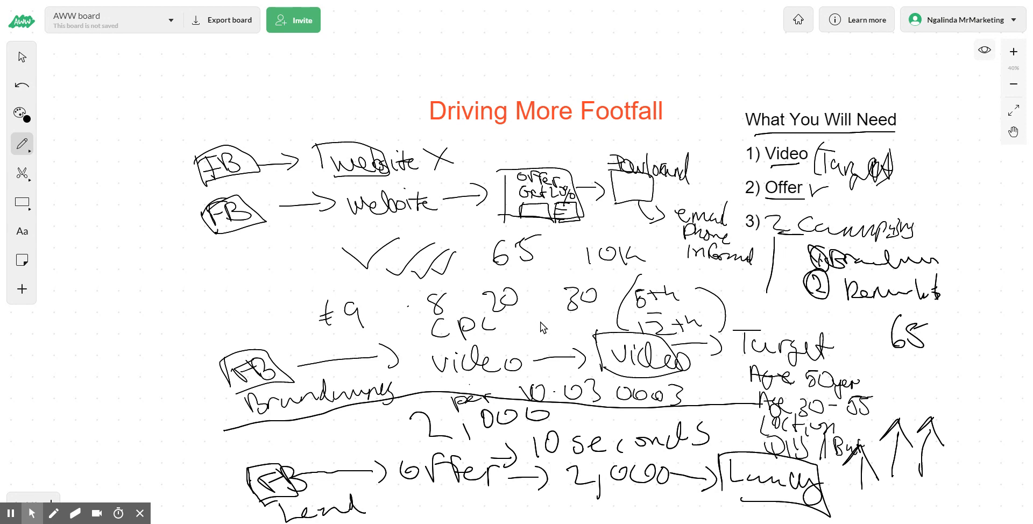